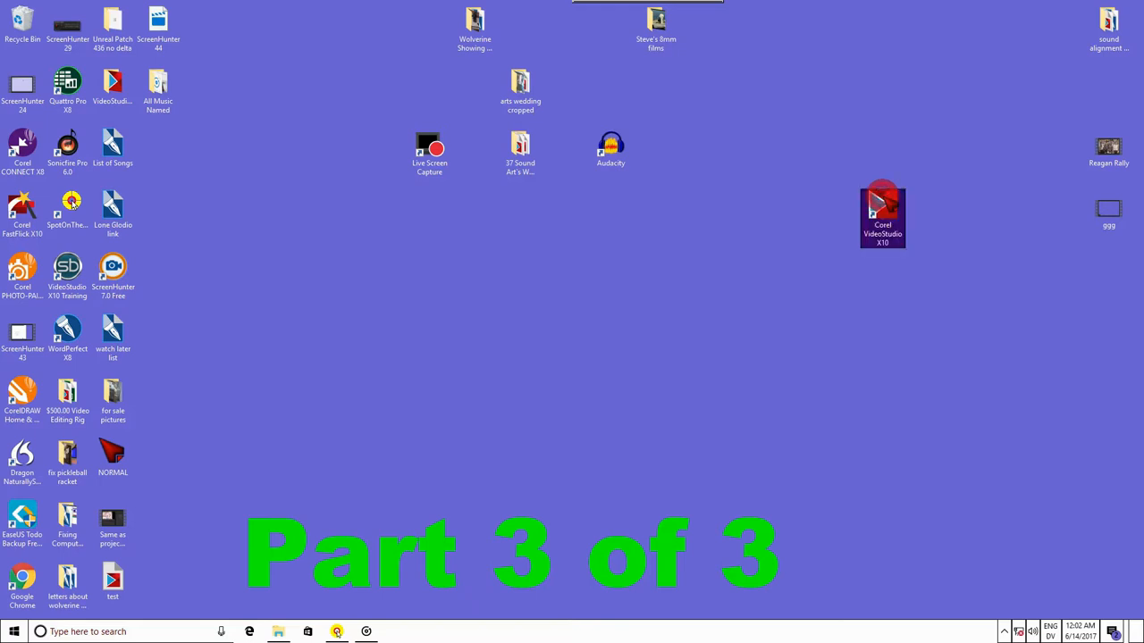
# Launch Corel VideoStudio X10 from its desktop shortcut.
pyautogui.doubleClick(882, 206)
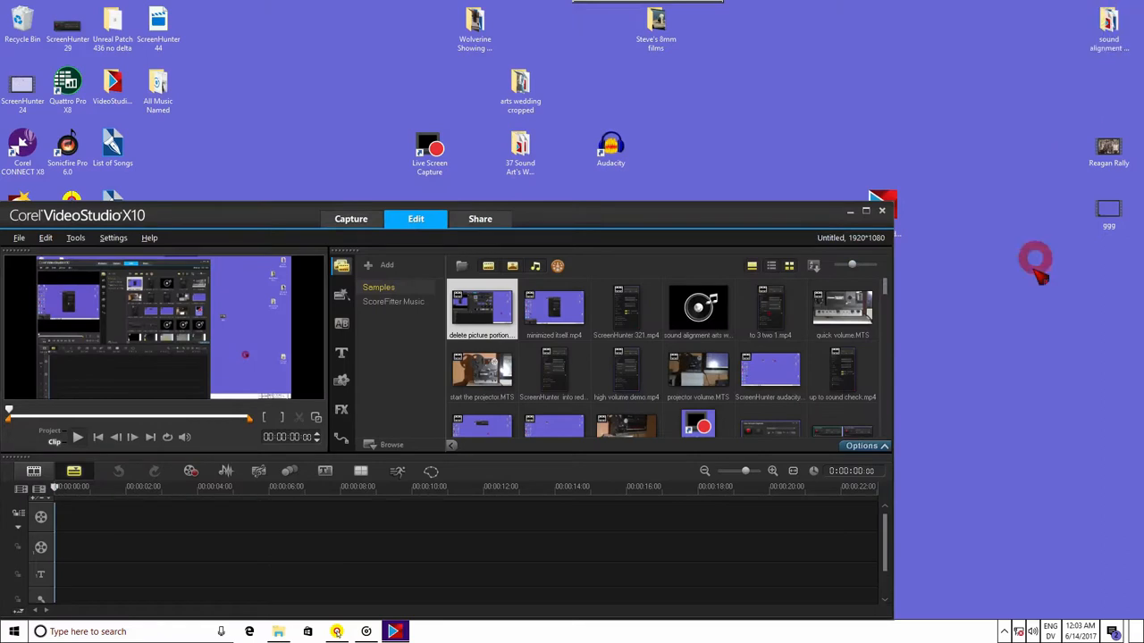
pyautogui.moveTo(896, 404)
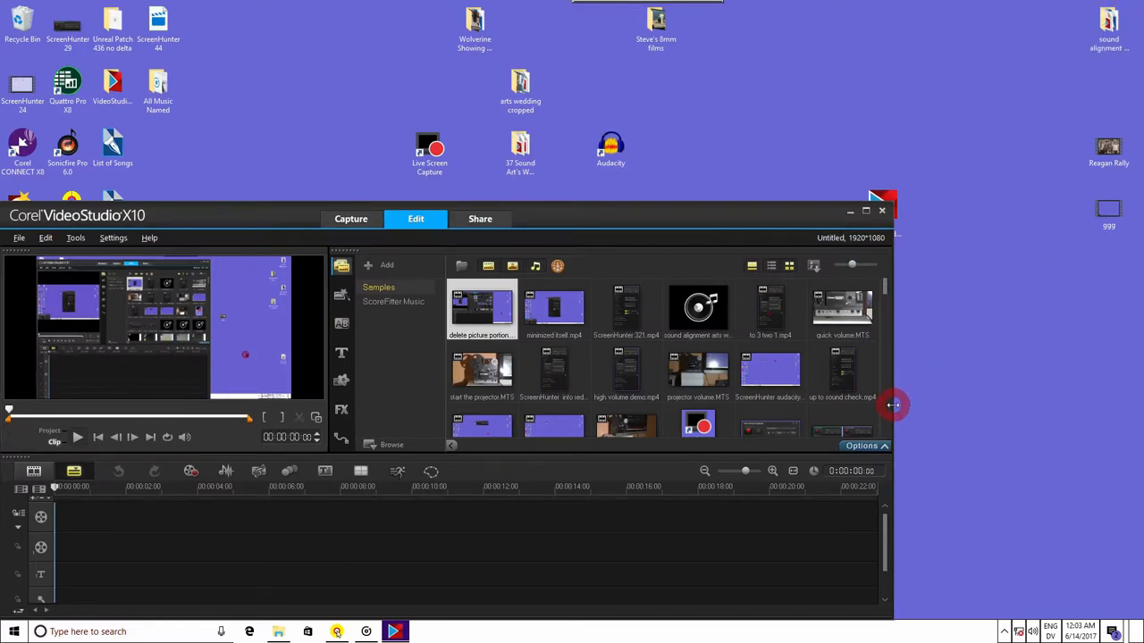
# Resize the VideoStudio window larger to reveal more media library clips.
pyautogui.moveTo(894, 405); pyautogui.dragTo(1033, 430)
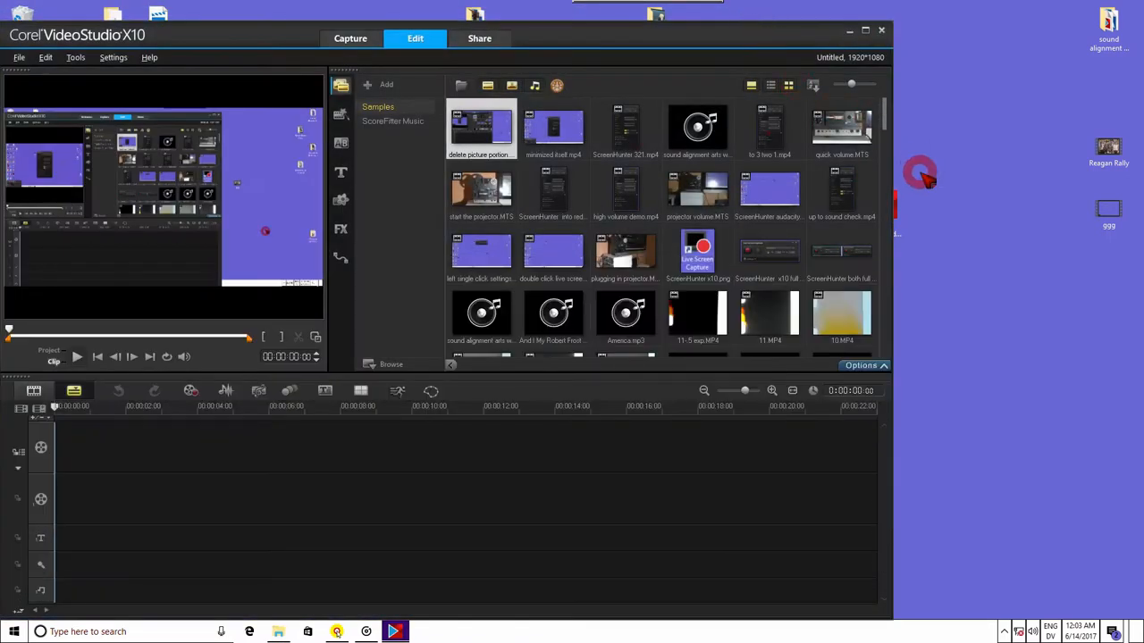
pyautogui.moveTo(929, 184)
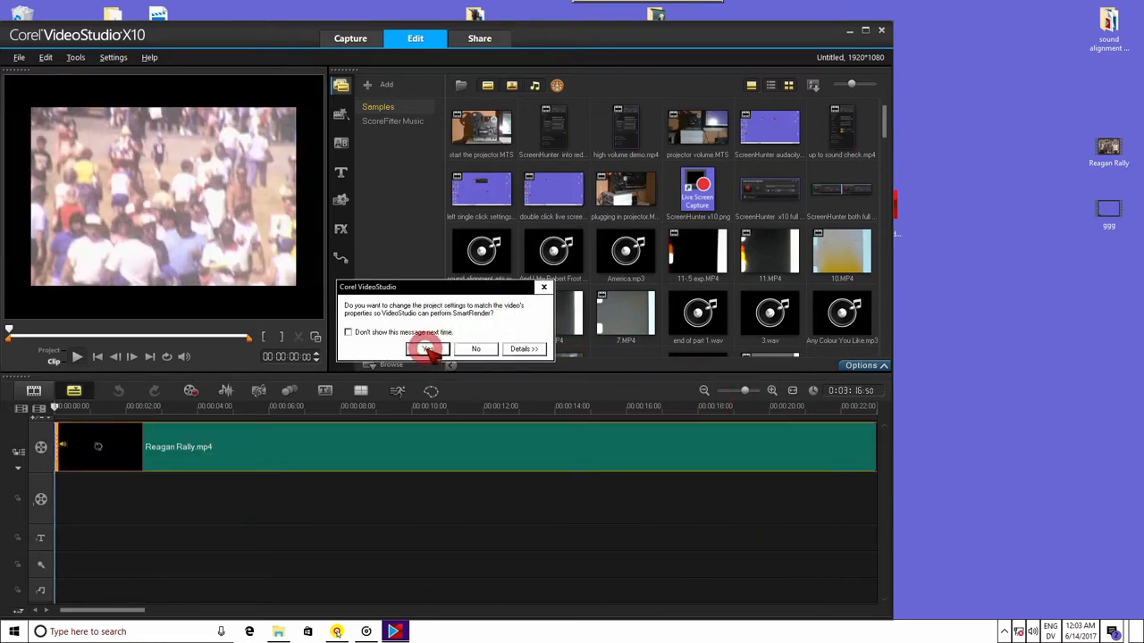
# Accept matching the project settings to the dropped Reagan Rally clip.
pyautogui.click(426, 348)
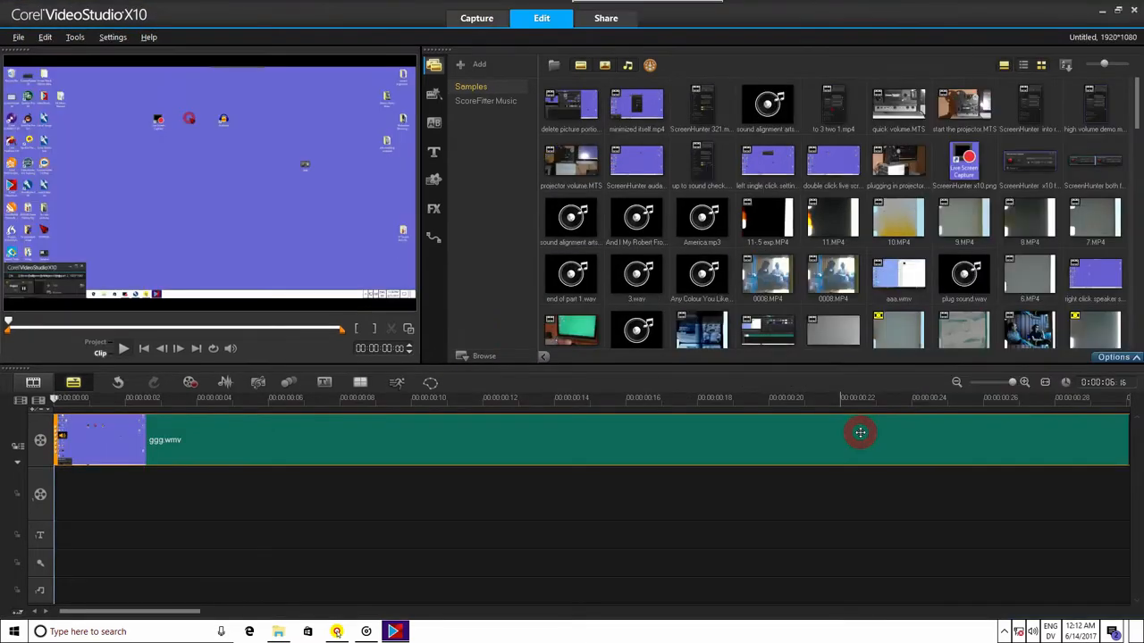
# Split the audio out of the ggg.wmv clip via its context menu.
pyautogui.rightClick(859, 432)
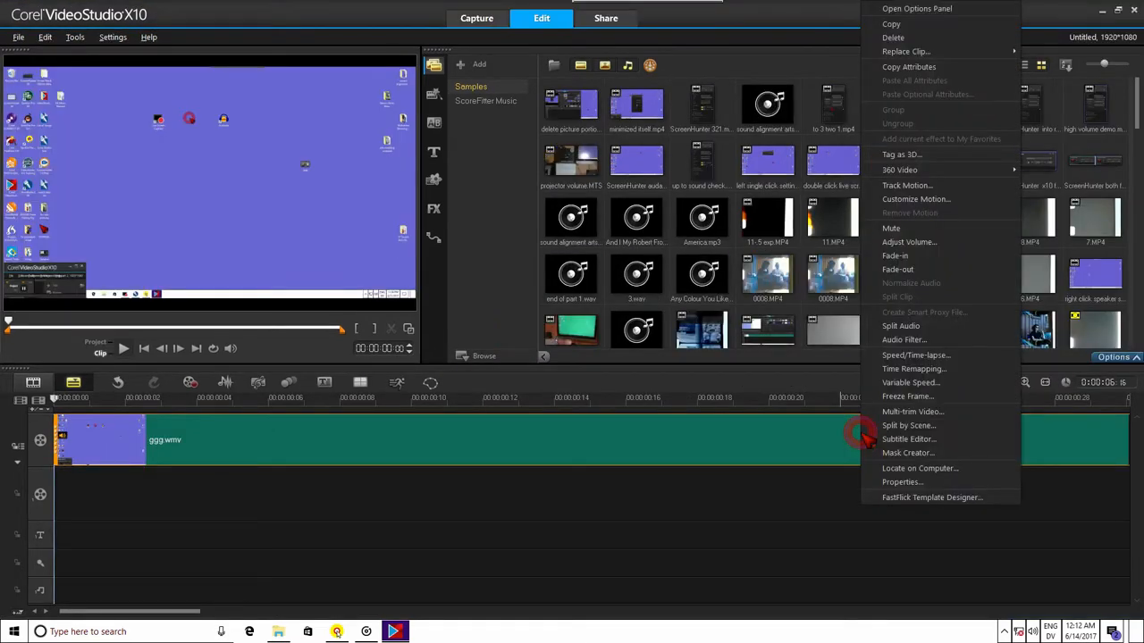
pyautogui.moveTo(903, 340)
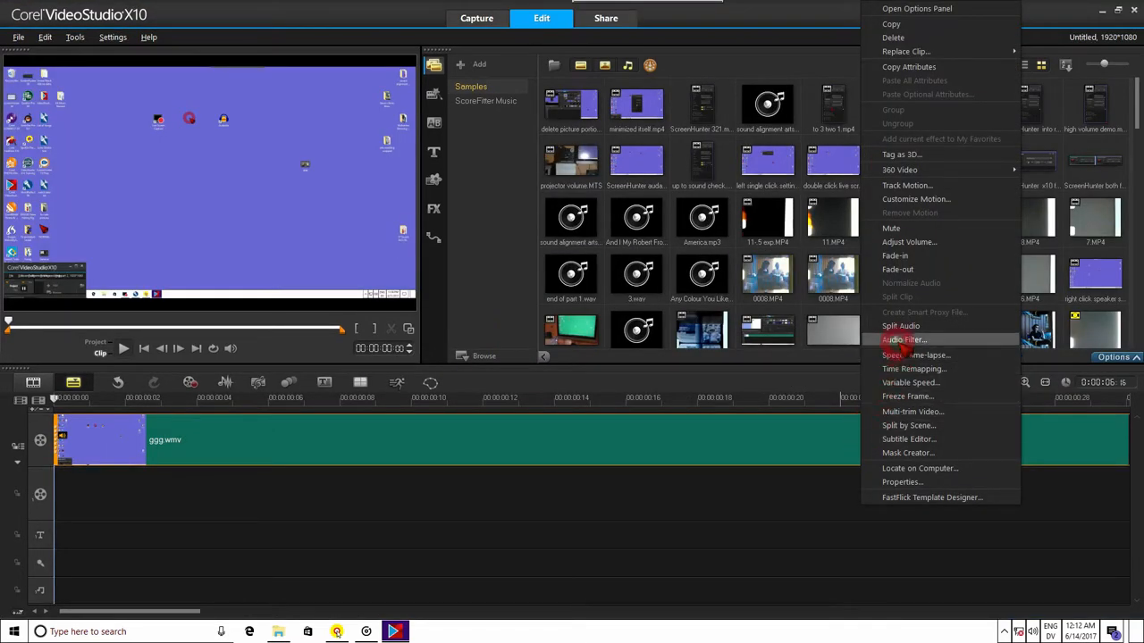
pyautogui.moveTo(899, 327)
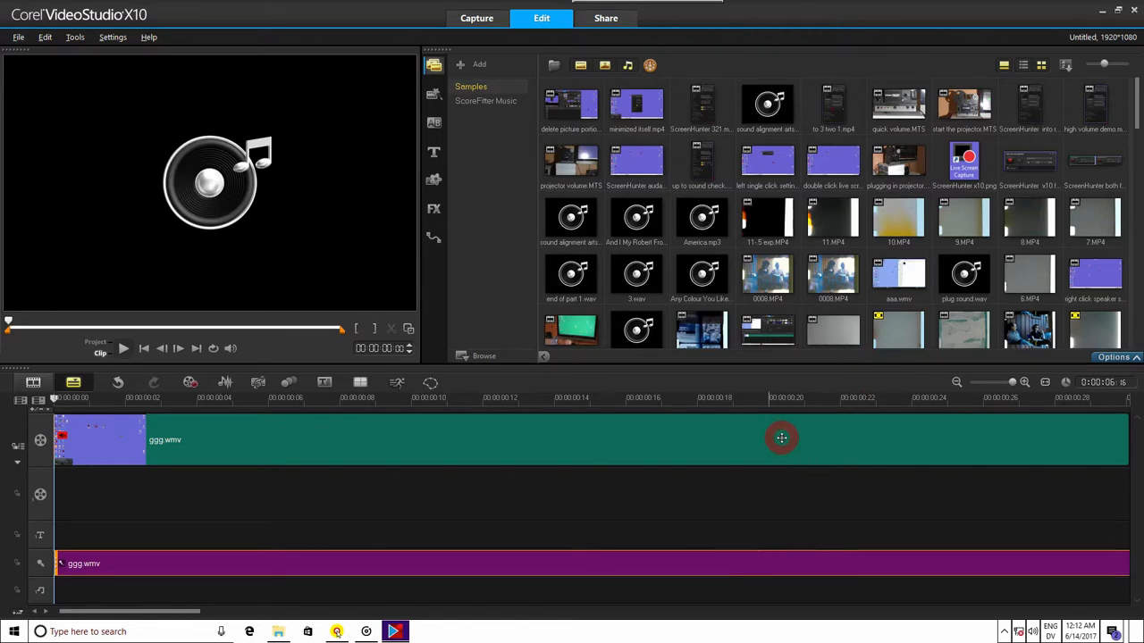
pyautogui.rightClick(781, 438)
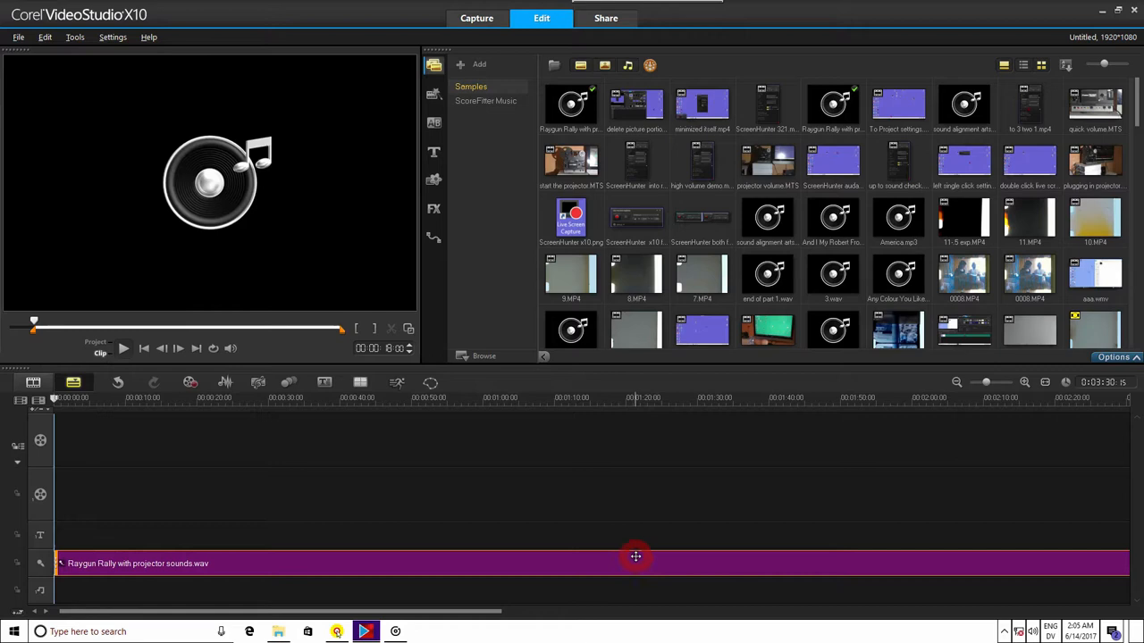
pyautogui.moveTo(601, 532)
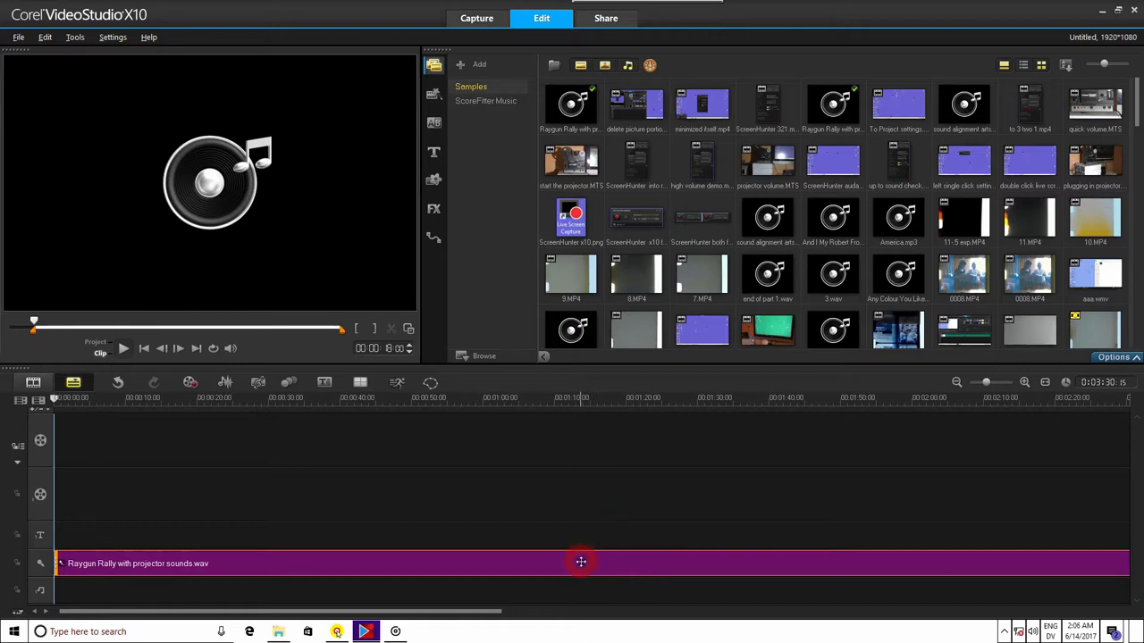
# Open Adjust Volume for the Raygun Rally projector sounds clip and enter 500.
pyautogui.rightClick(579, 561)
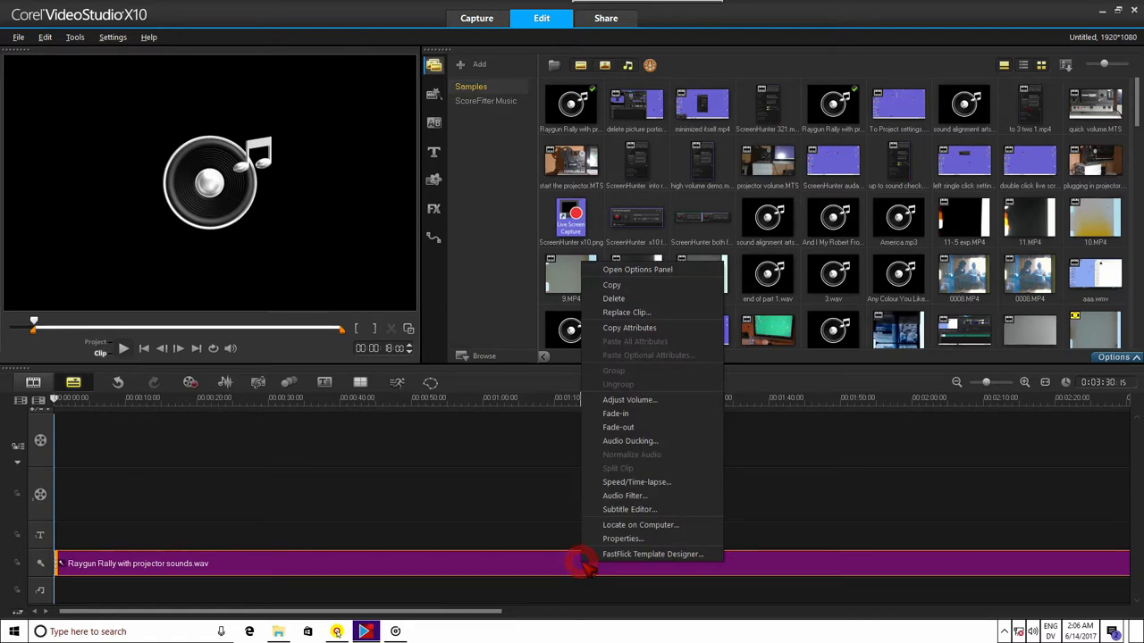
pyautogui.moveTo(630, 400)
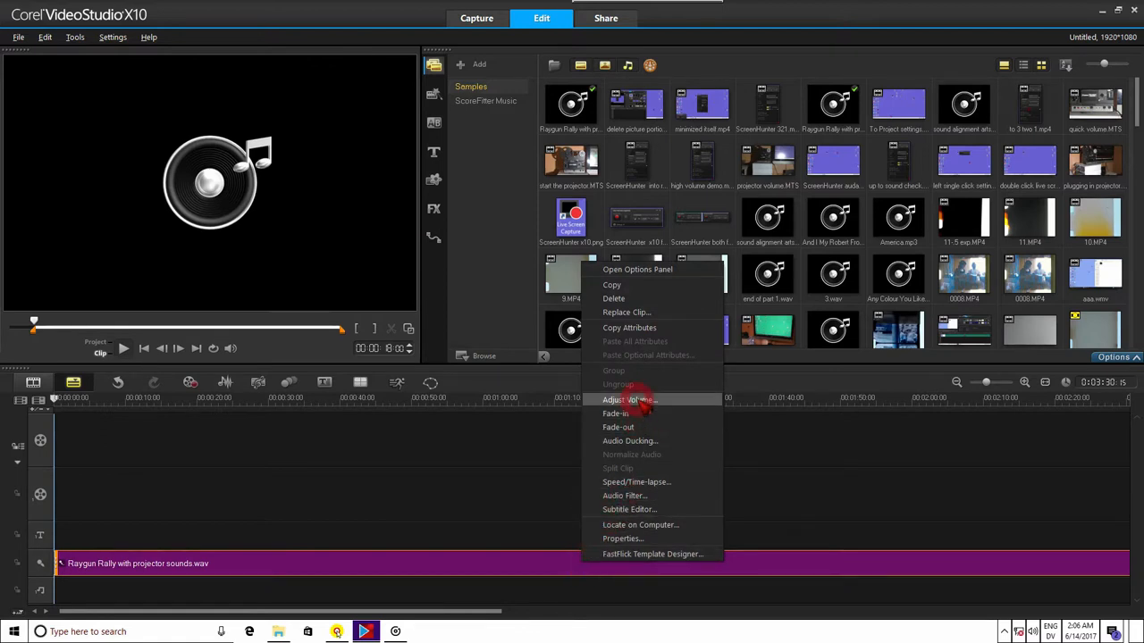
pyautogui.click(628, 399)
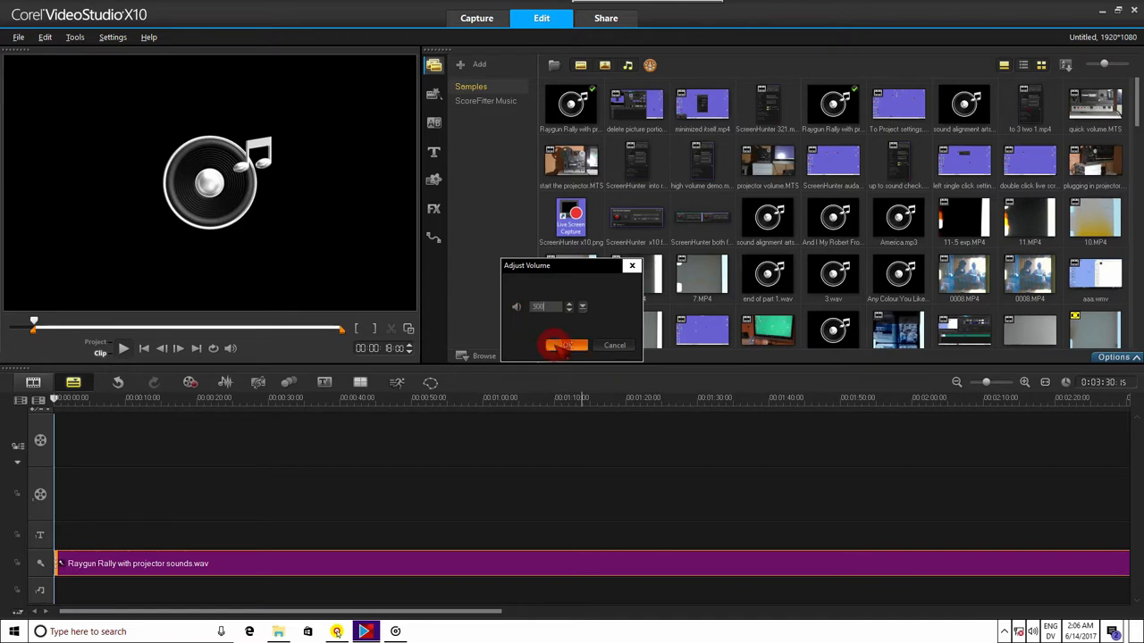
# Confirm volume 500, then play and pause the sound track from the start.
pyautogui.click(565, 345)
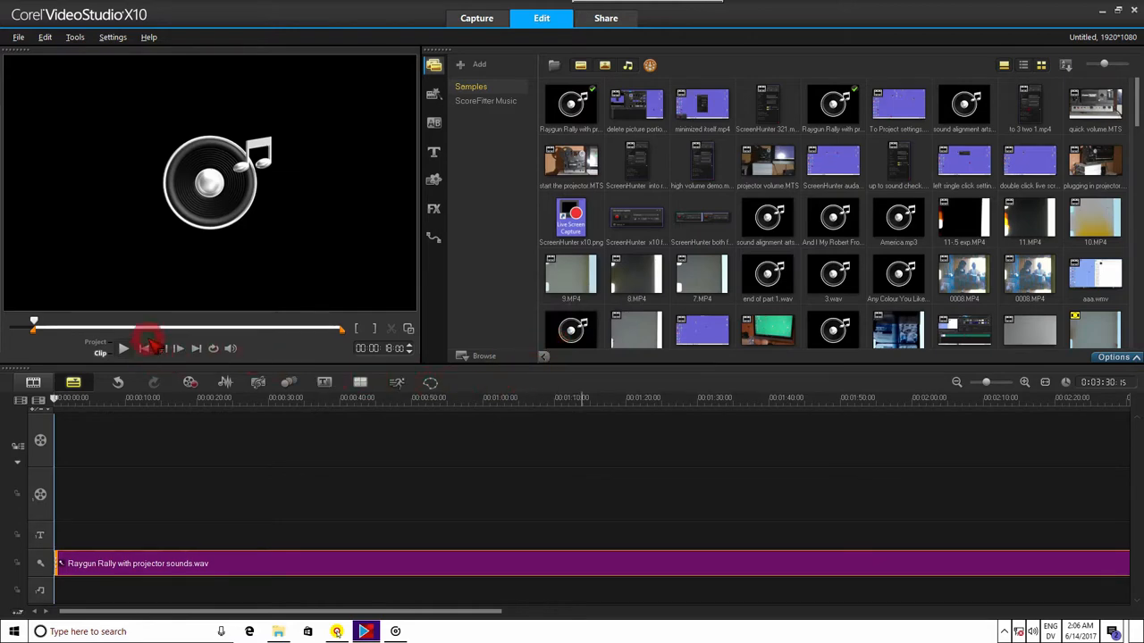
pyautogui.moveTo(144, 348)
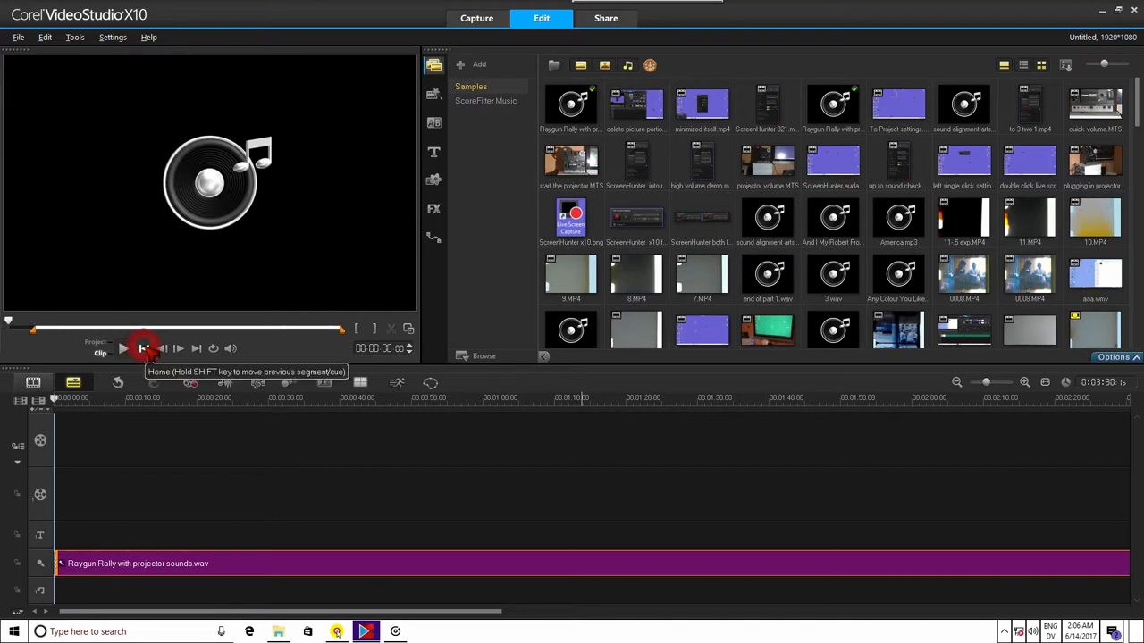
pyautogui.moveTo(159, 348)
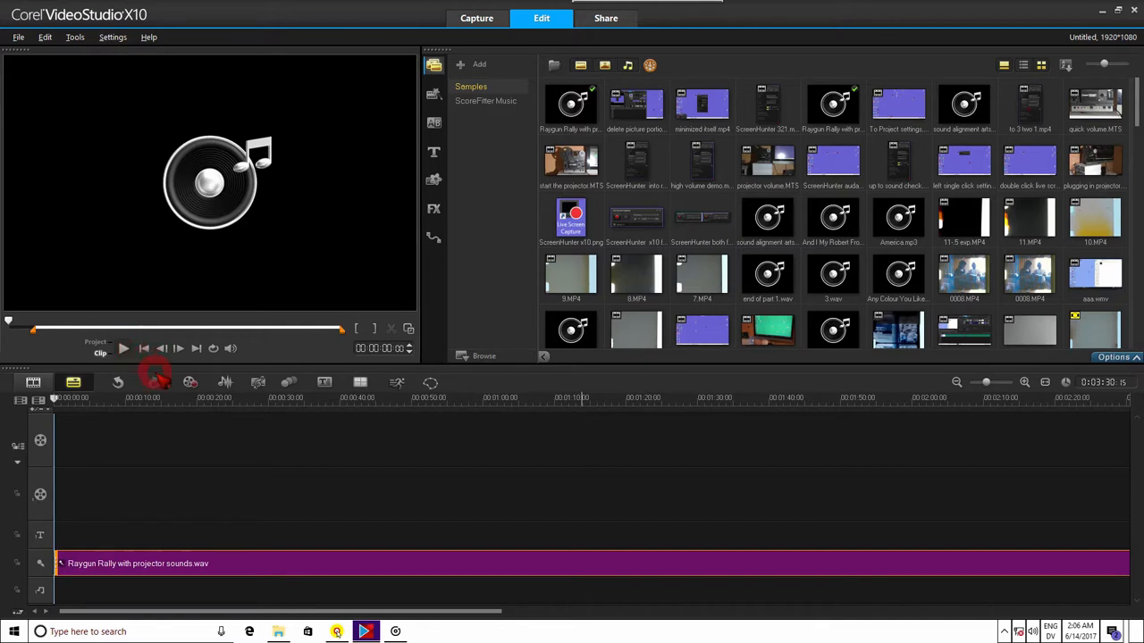
pyautogui.moveTo(123, 348)
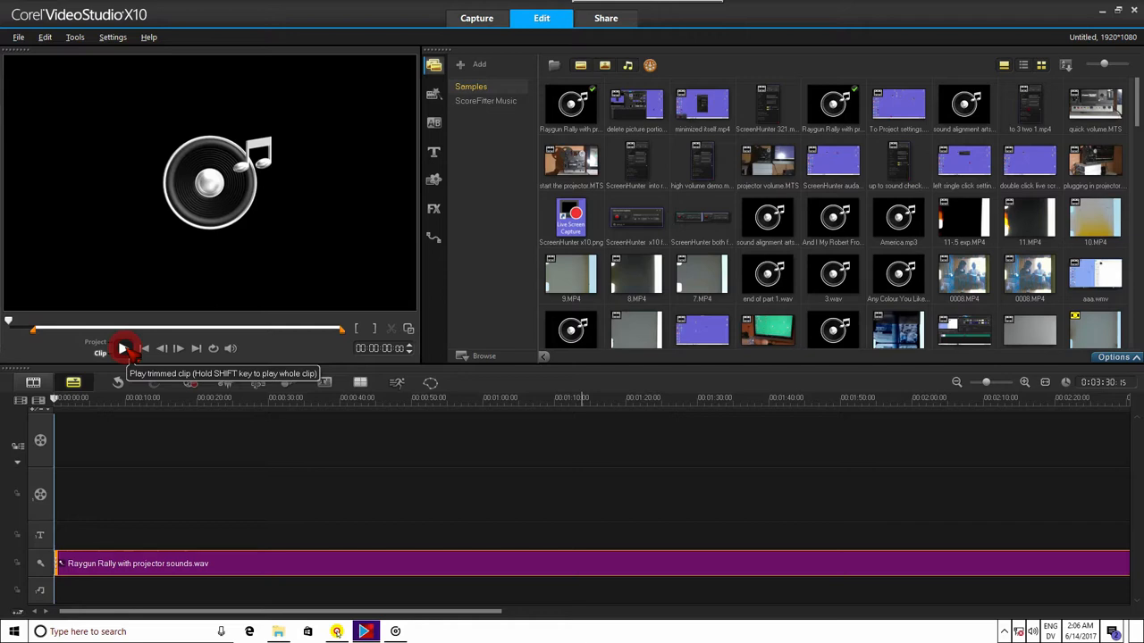
pyautogui.click(124, 348)
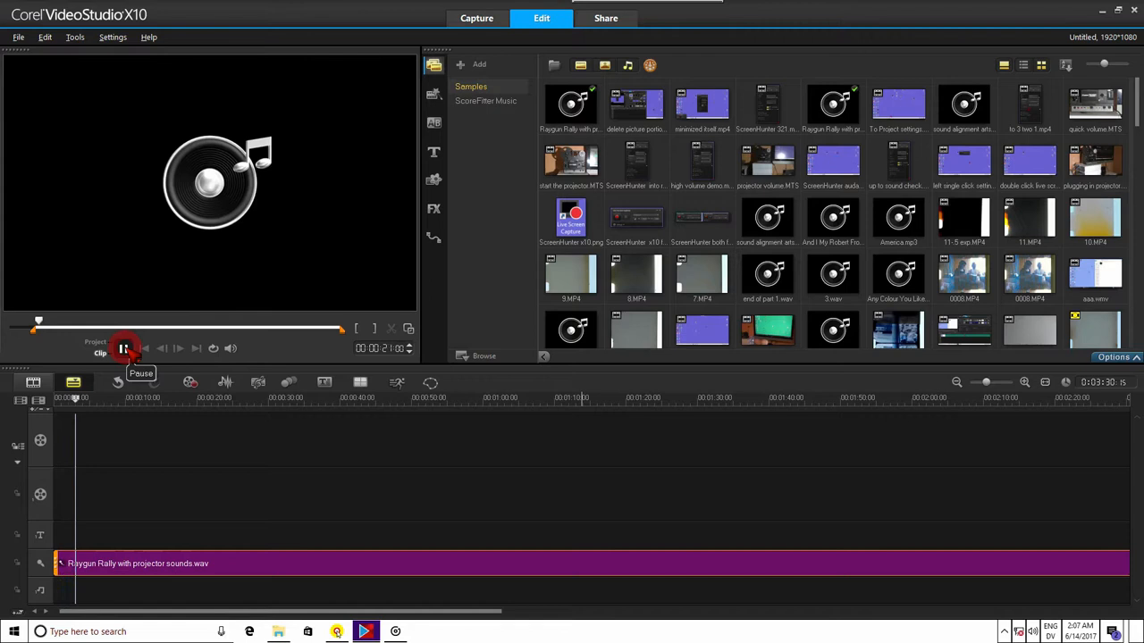
pyautogui.click(123, 349)
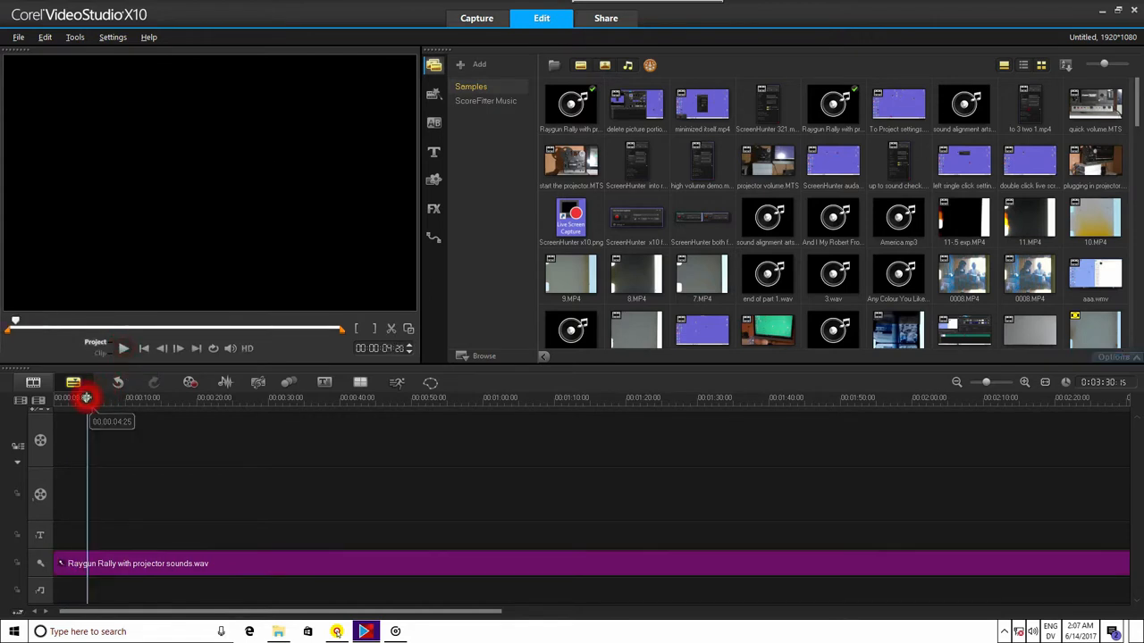
# Remove the audio before about four seconds and play the project back.
pyautogui.moveTo(87, 398); pyautogui.dragTo(70, 398)
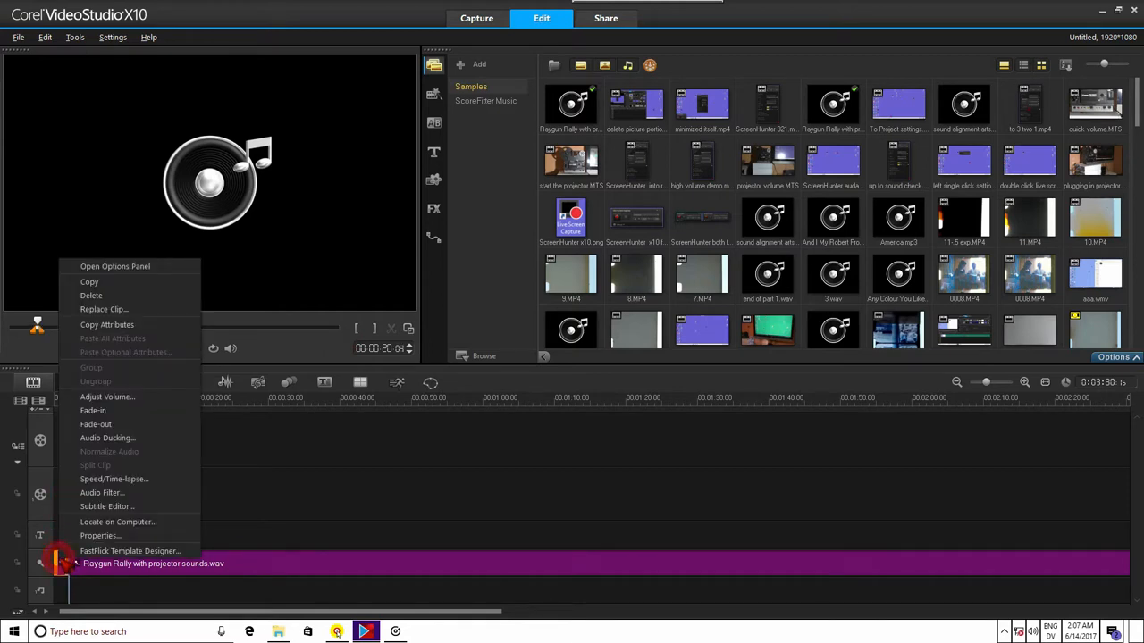
pyautogui.moveTo(102, 506)
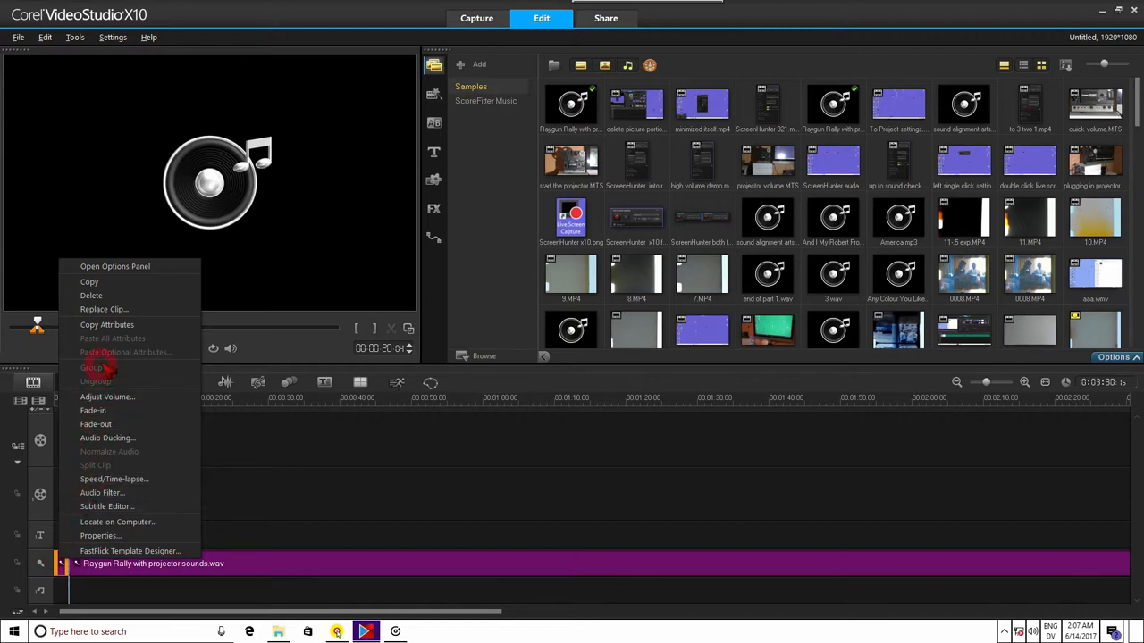
pyautogui.moveTo(91, 296)
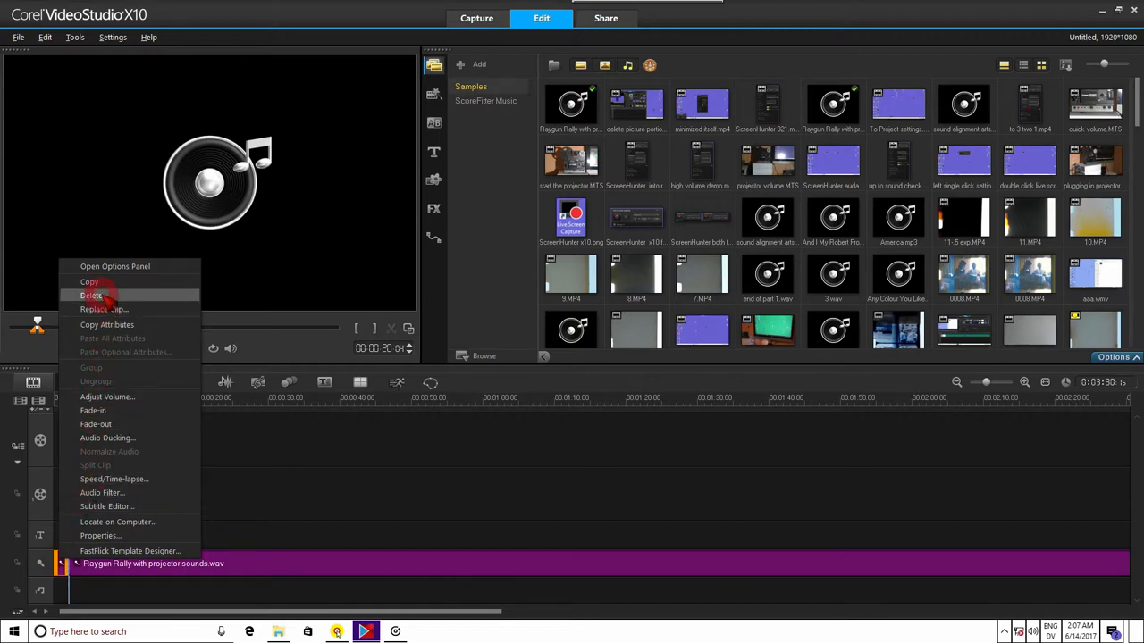
pyautogui.click(92, 295)
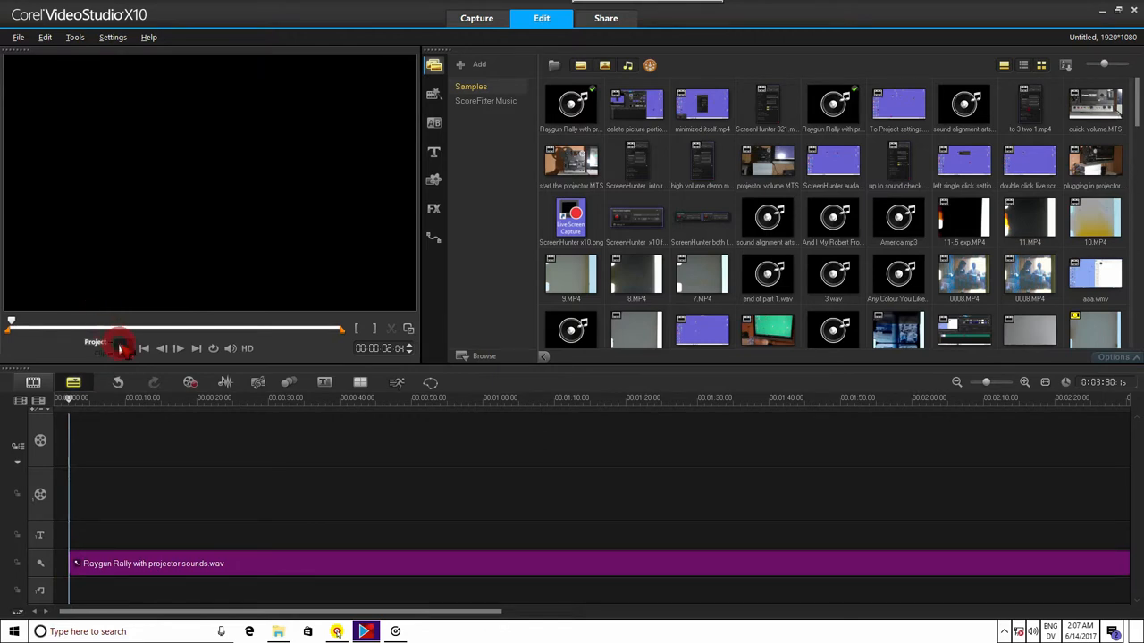
pyautogui.click(118, 349)
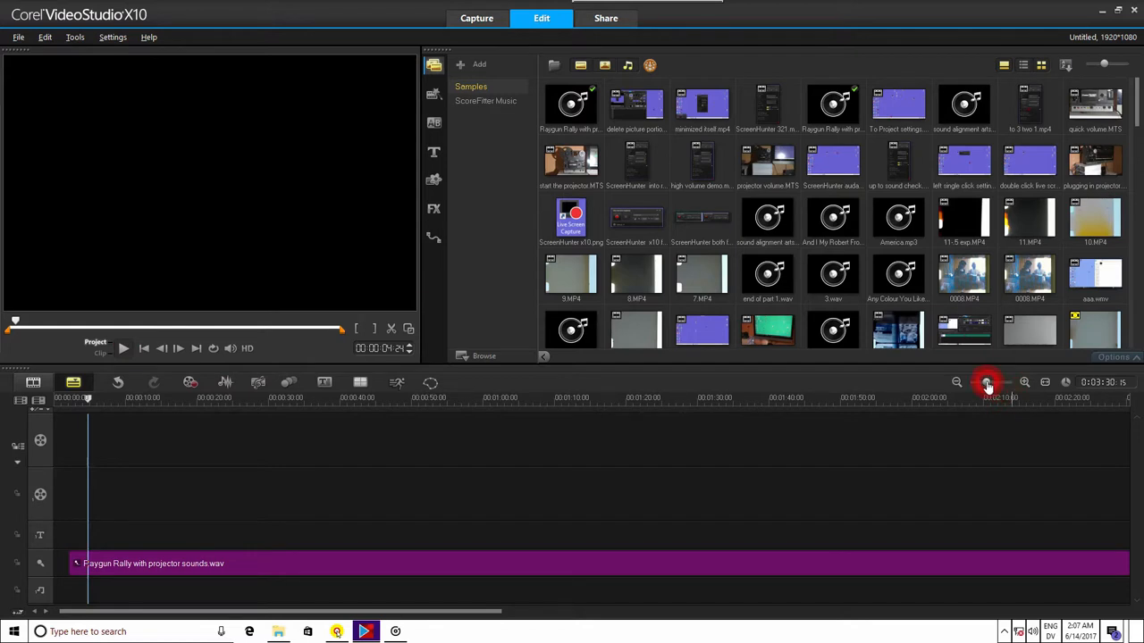
# Zoom the timeline out until the whole three-and-a-half-minute sound clip fits.
pyautogui.click(987, 382)
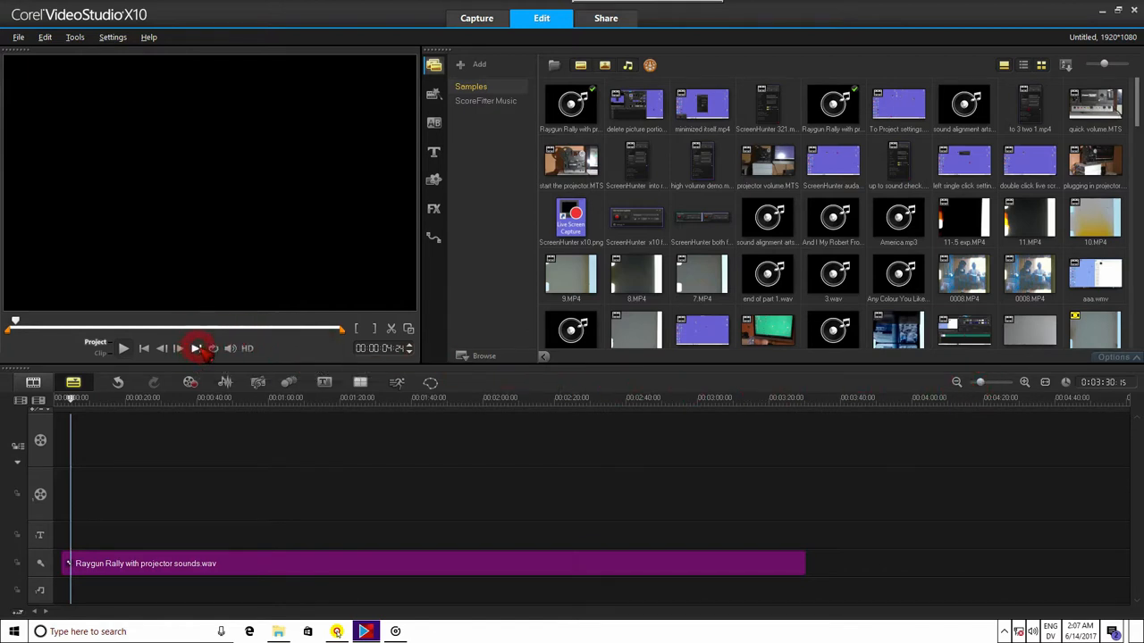
pyautogui.moveTo(195, 349)
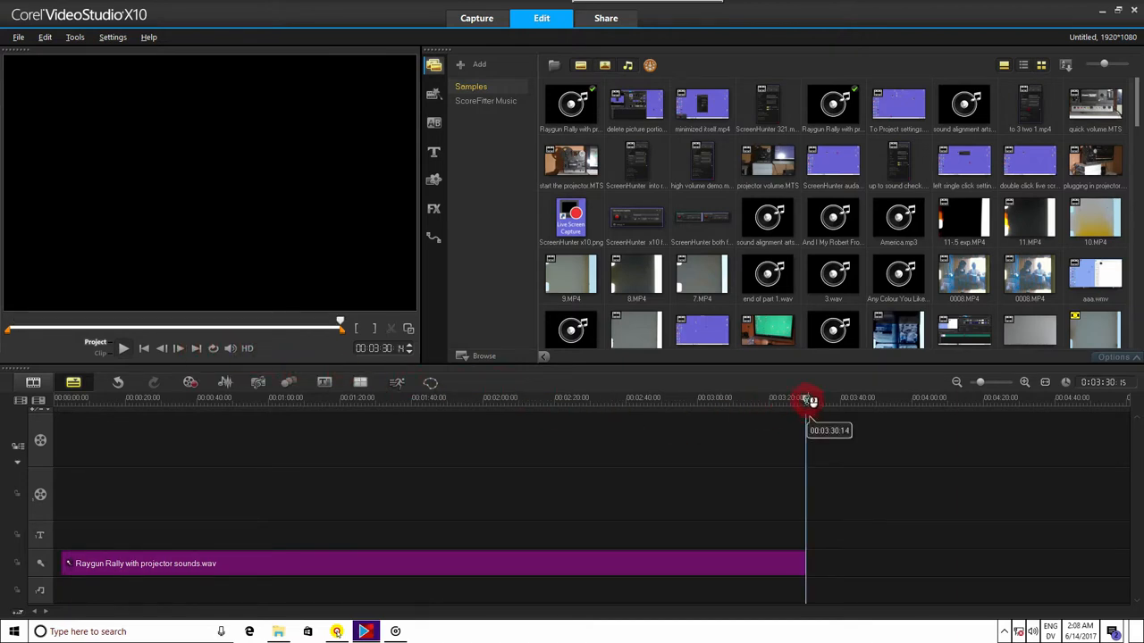
# Scrub from the clip end back to about 00:03:02:26, listening around that point.
pyautogui.moveTo(809, 399); pyautogui.dragTo(801, 399)
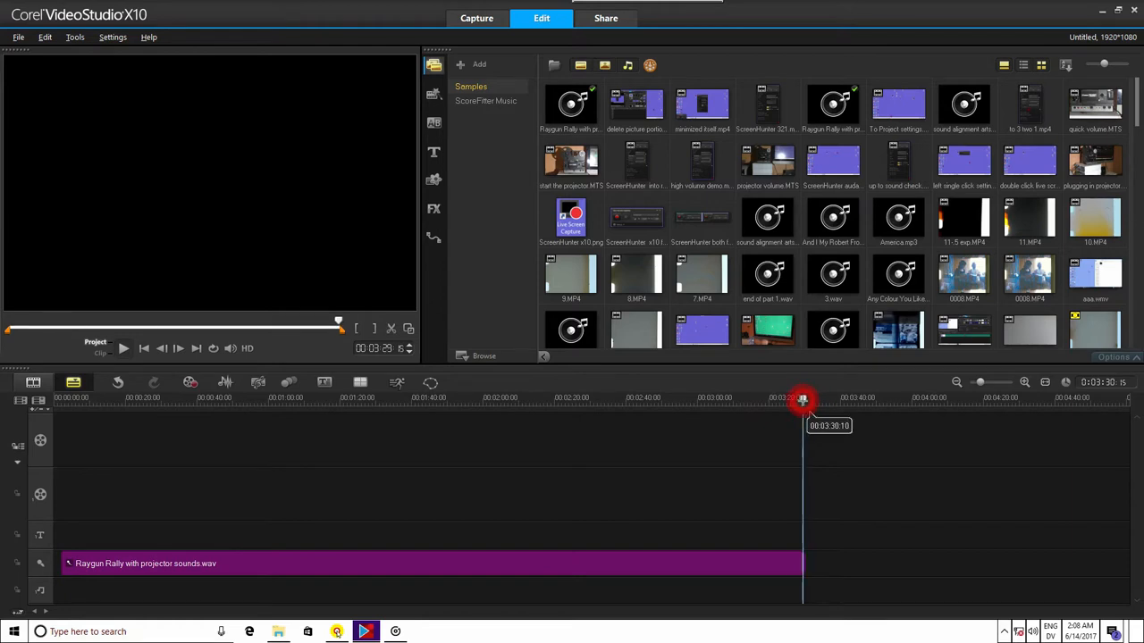
pyautogui.moveTo(801, 402); pyautogui.dragTo(720, 404)
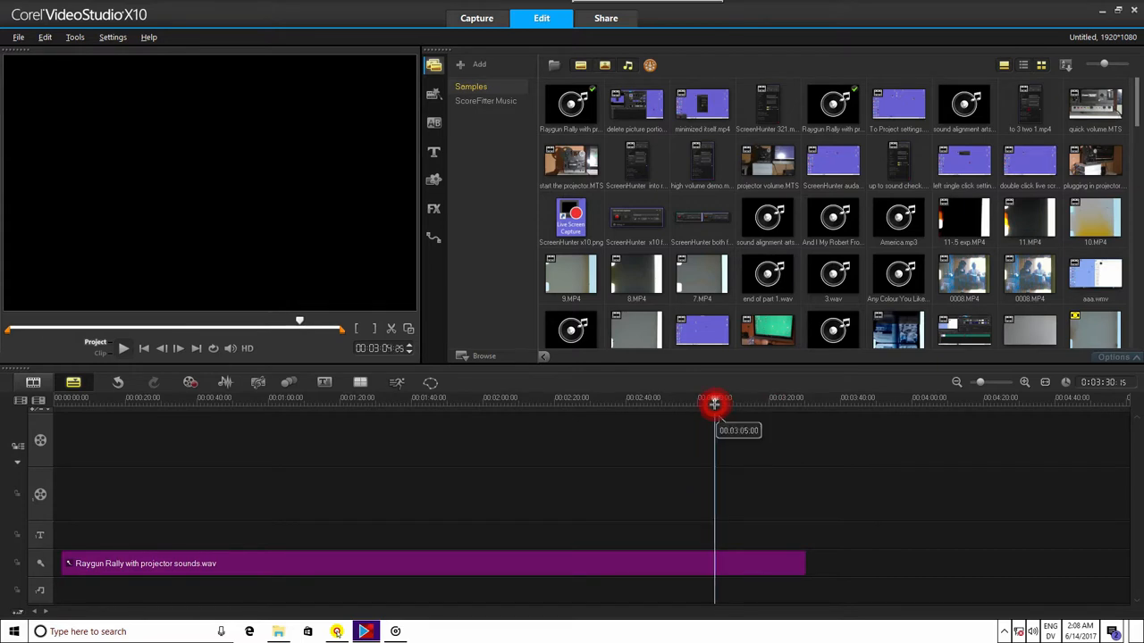
pyautogui.moveTo(715, 404); pyautogui.dragTo(701, 404)
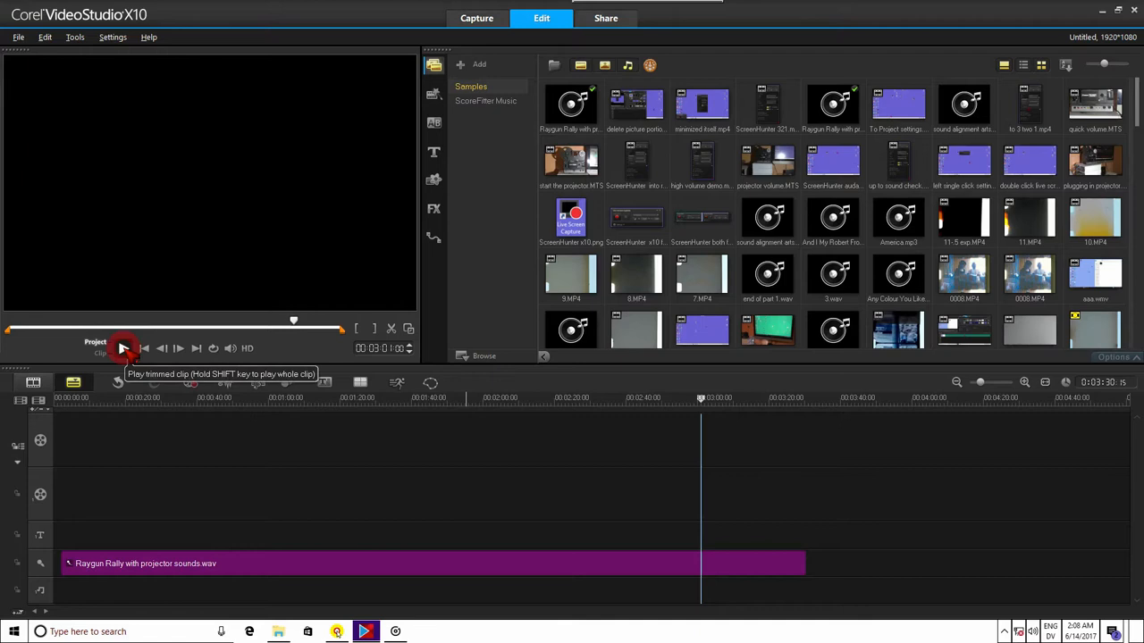
pyautogui.click(124, 349)
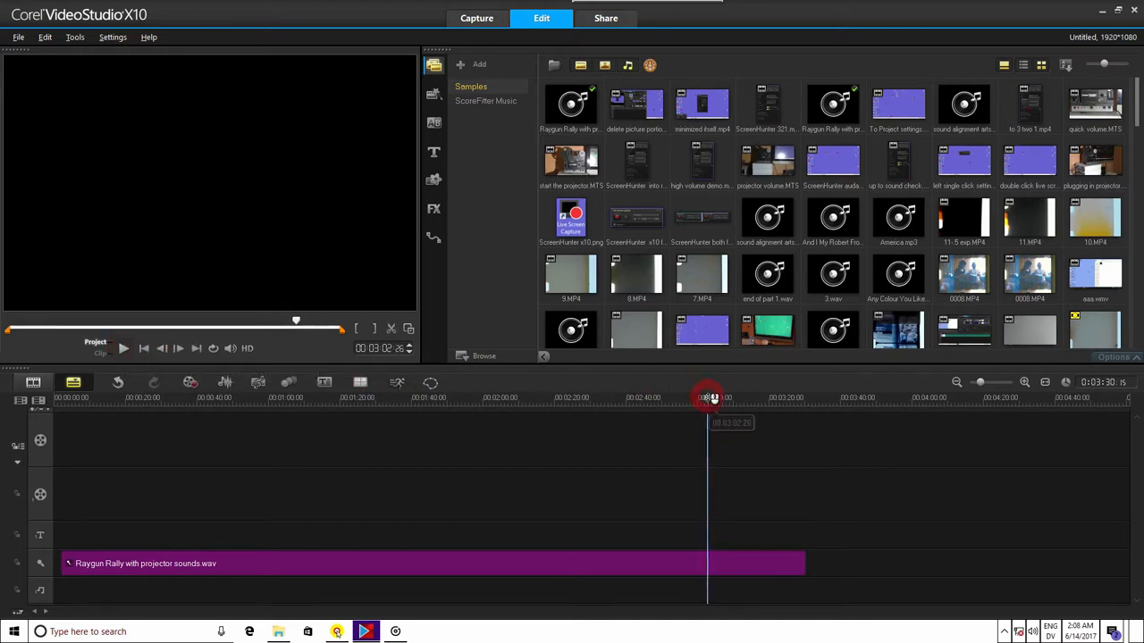
pyautogui.moveTo(708, 397); pyautogui.dragTo(706, 397)
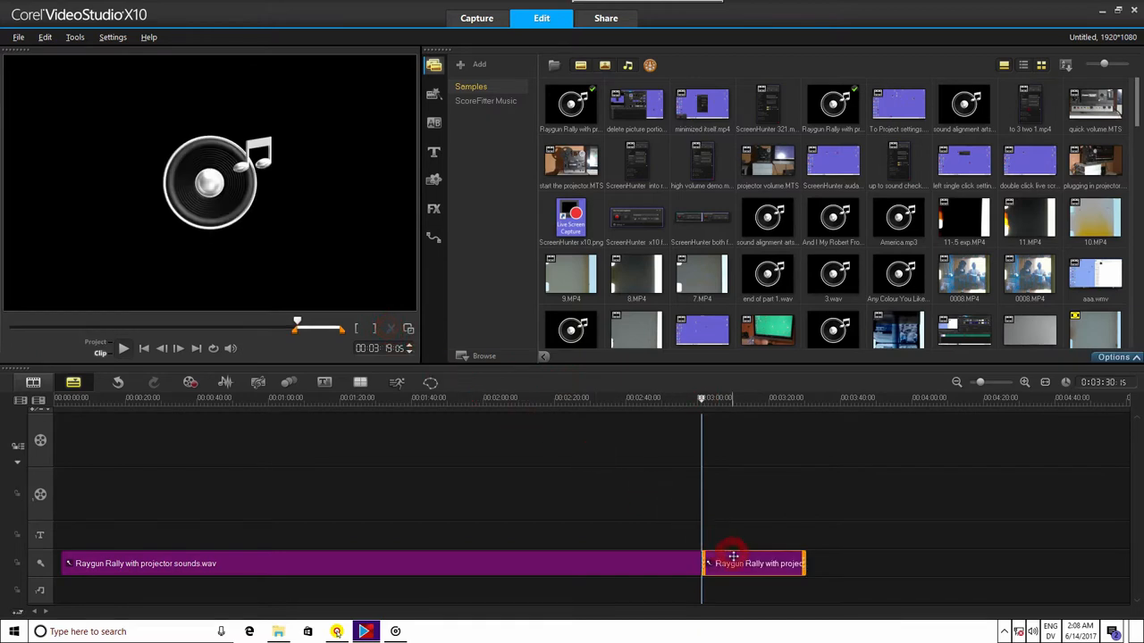
# Delete the split-off tail piece and replay the new ending near three minutes.
pyautogui.rightClick(735, 563)
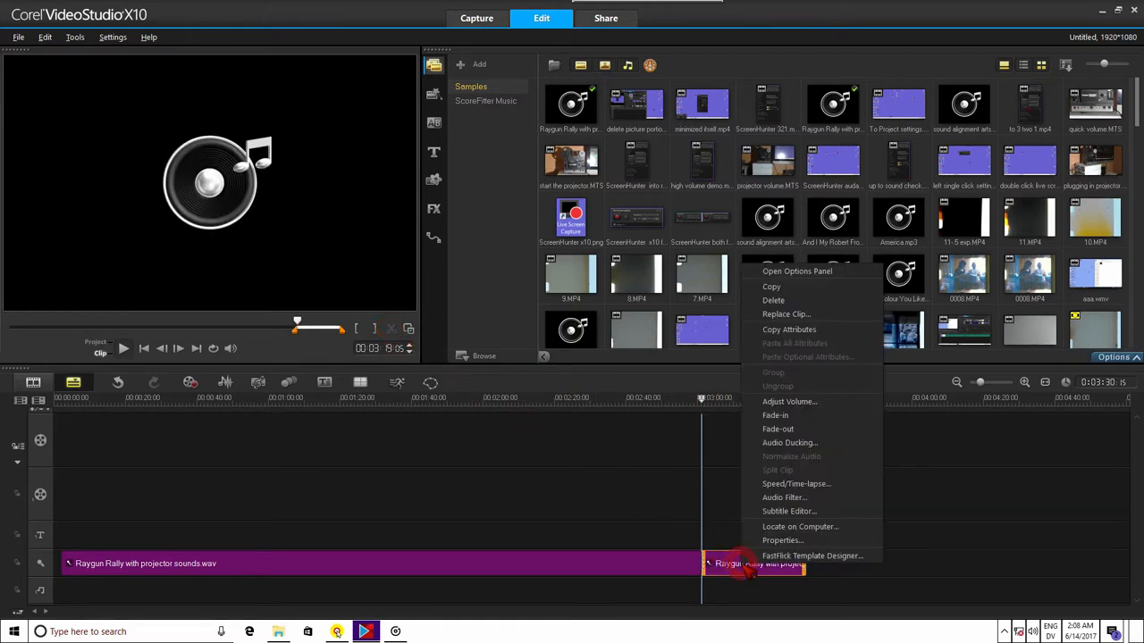
pyautogui.moveTo(789, 329)
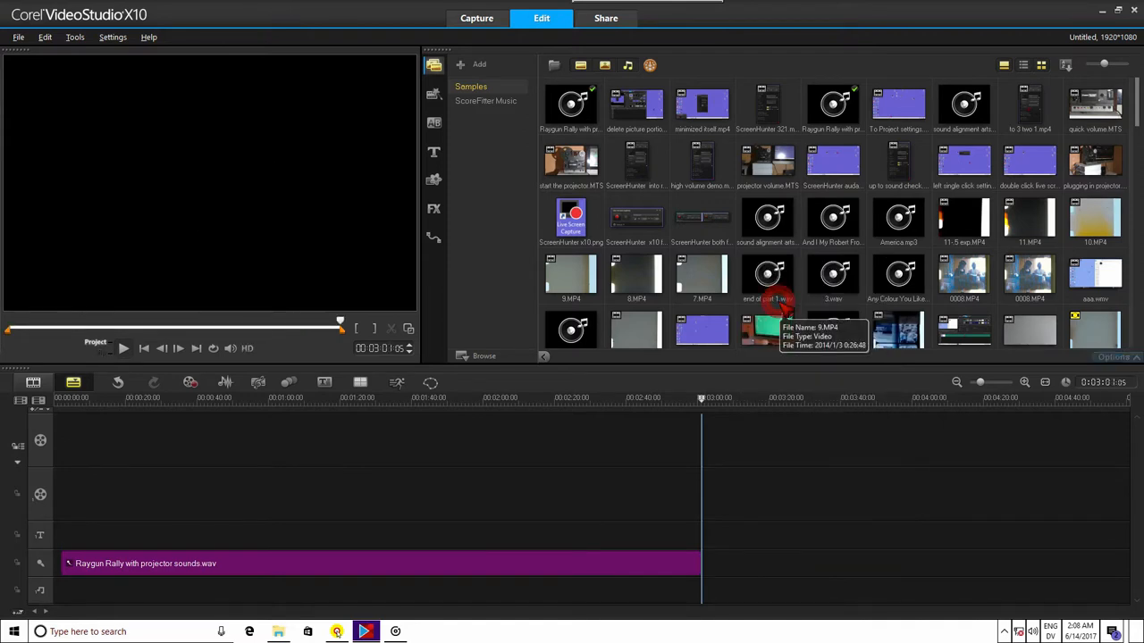
pyautogui.moveTo(701, 335)
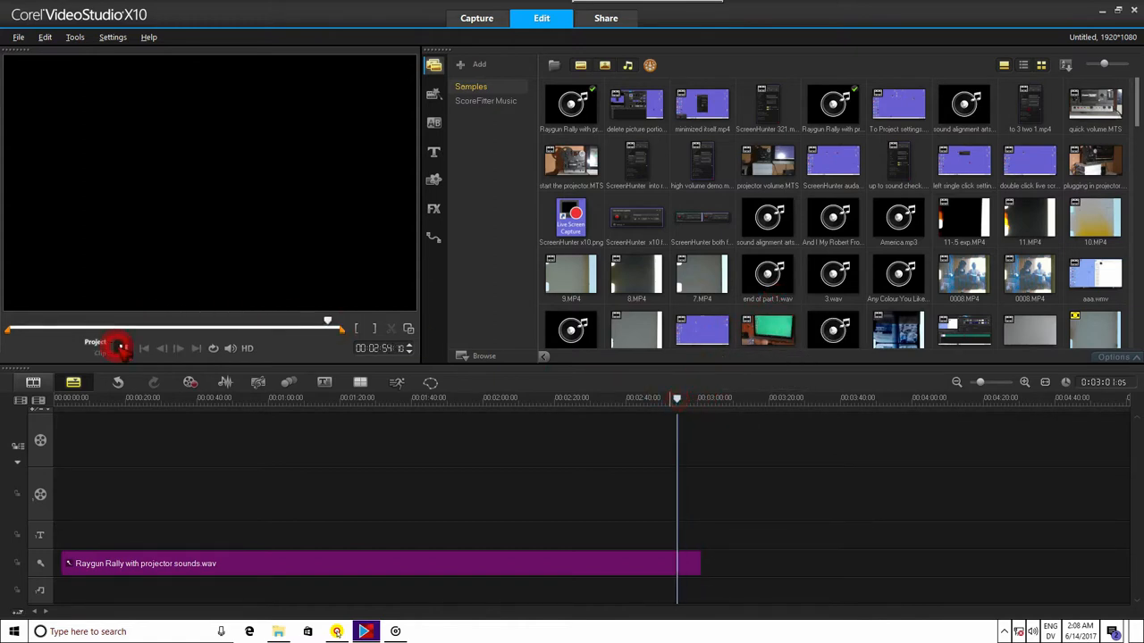
pyautogui.click(121, 349)
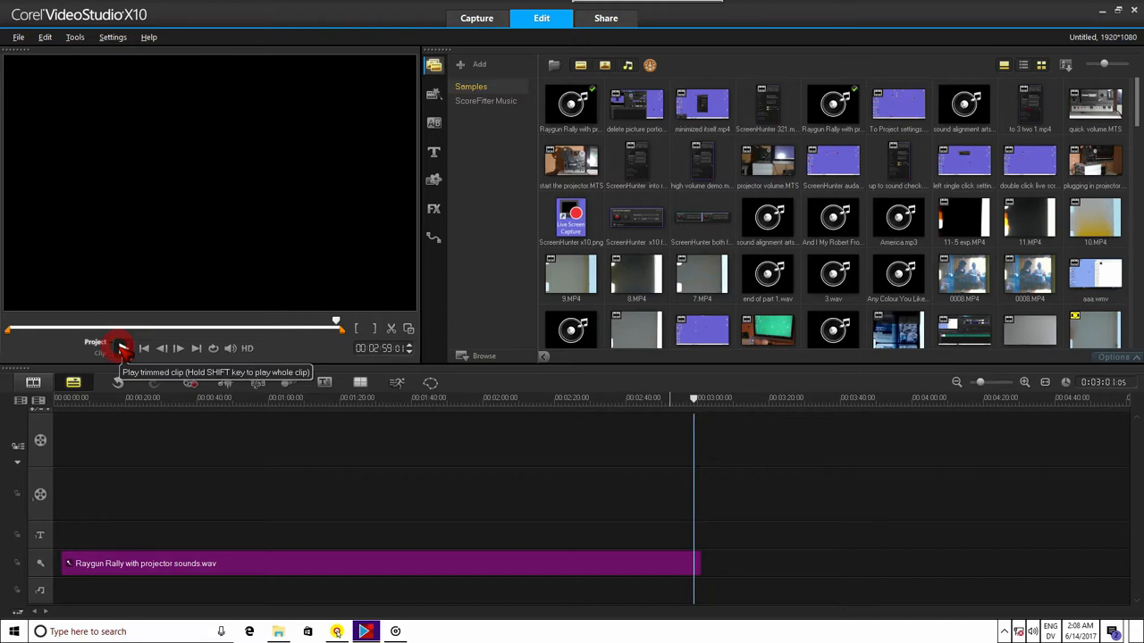
pyautogui.click(657, 407)
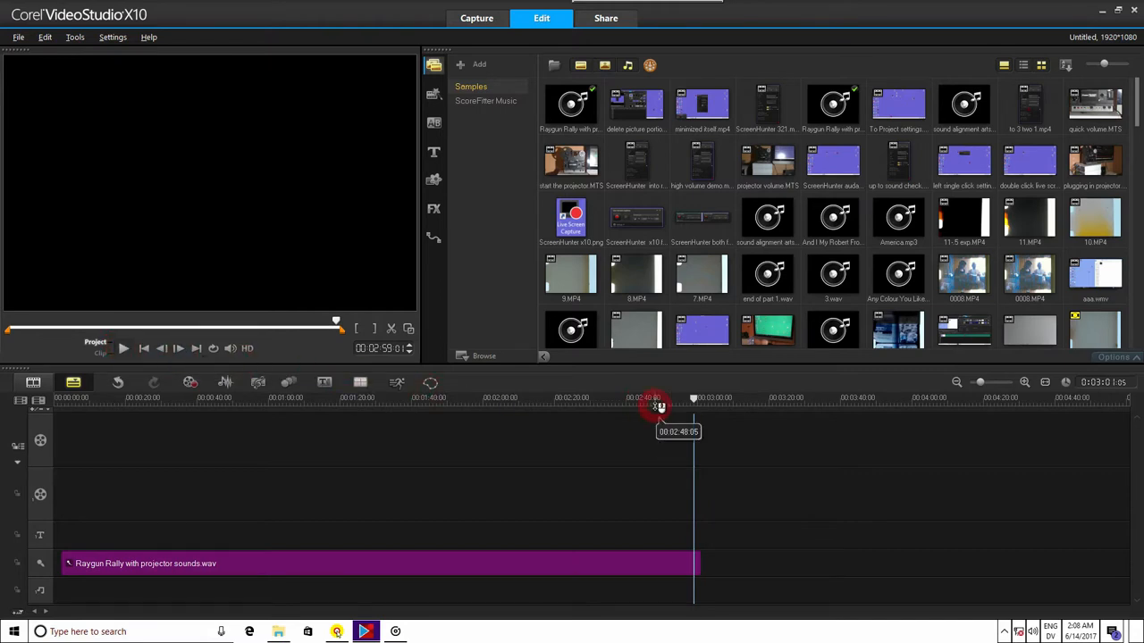
# Drag Reagan Rally cropped.mp4 onto the video track above the Raygun Rally sound clip, then maximize.
pyautogui.moveTo(660, 398); pyautogui.dragTo(695, 398)
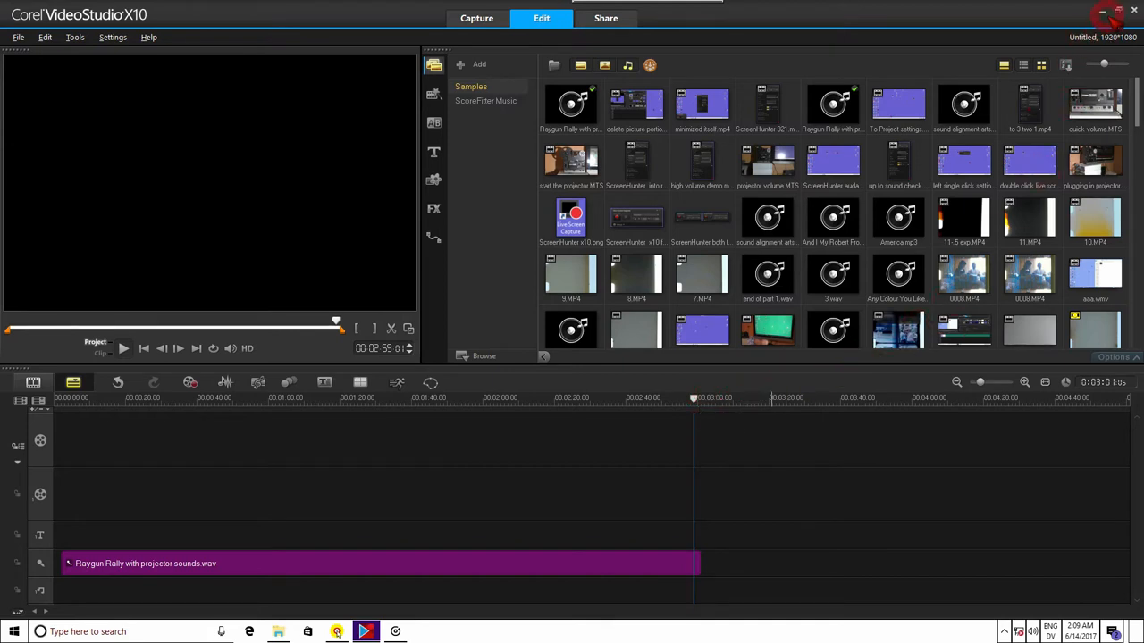
pyautogui.moveTo(1109, 20)
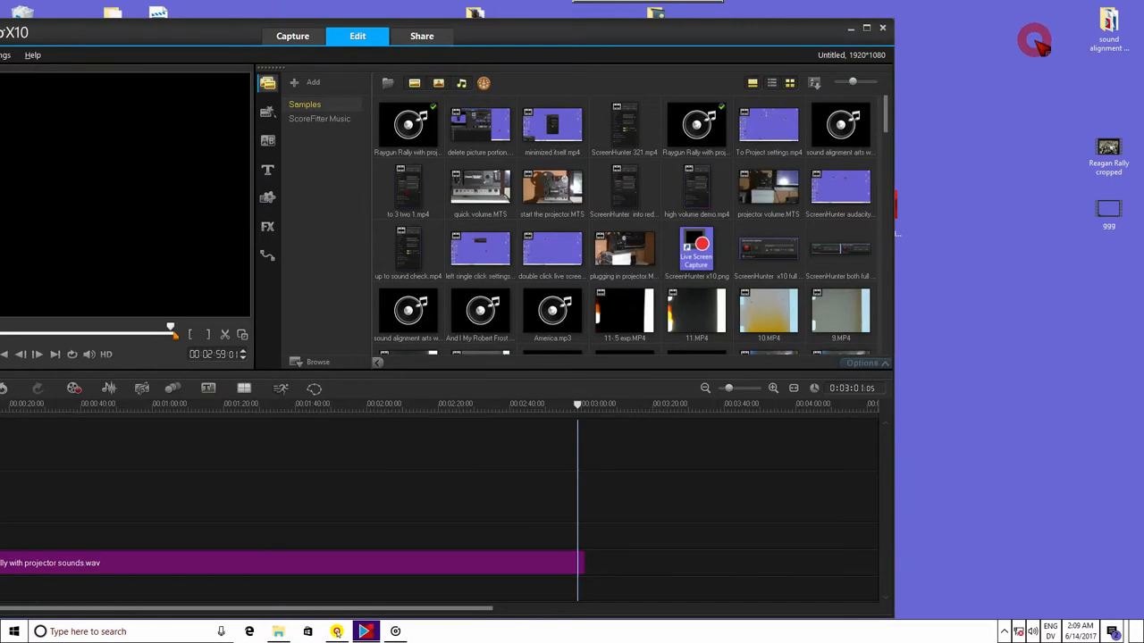
pyautogui.click(1108, 150)
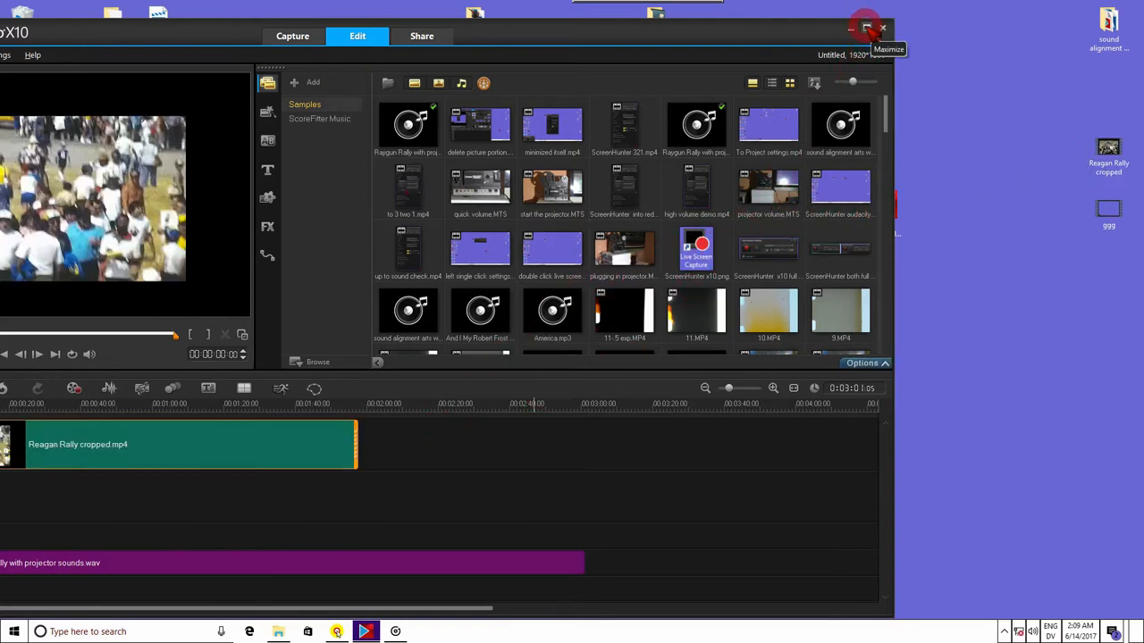
pyautogui.click(859, 27)
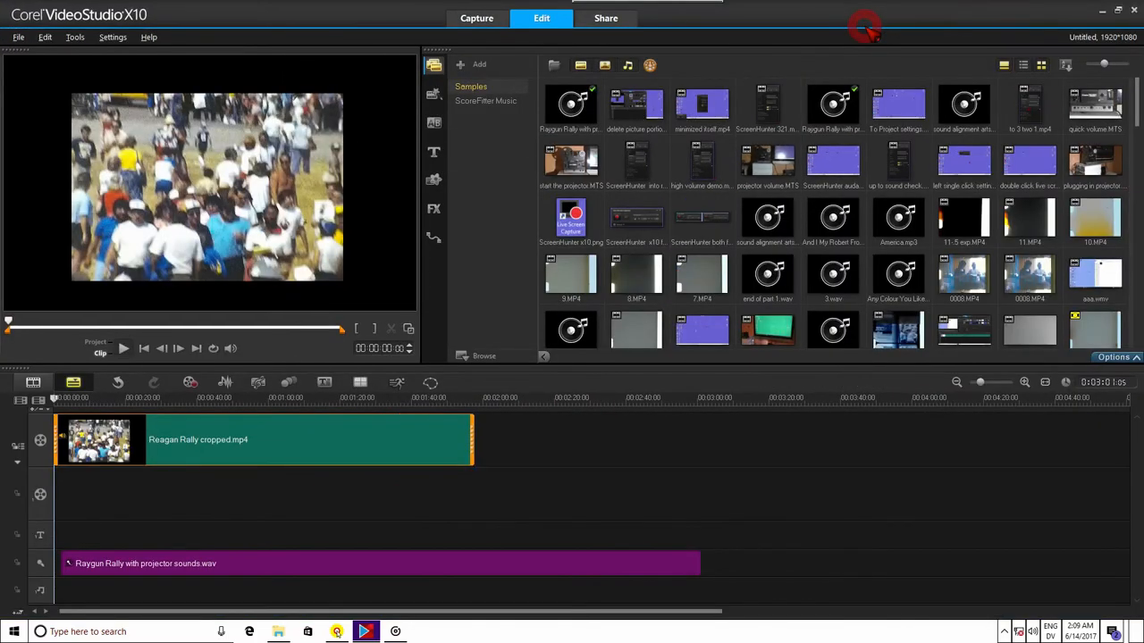
pyautogui.moveTo(864, 28)
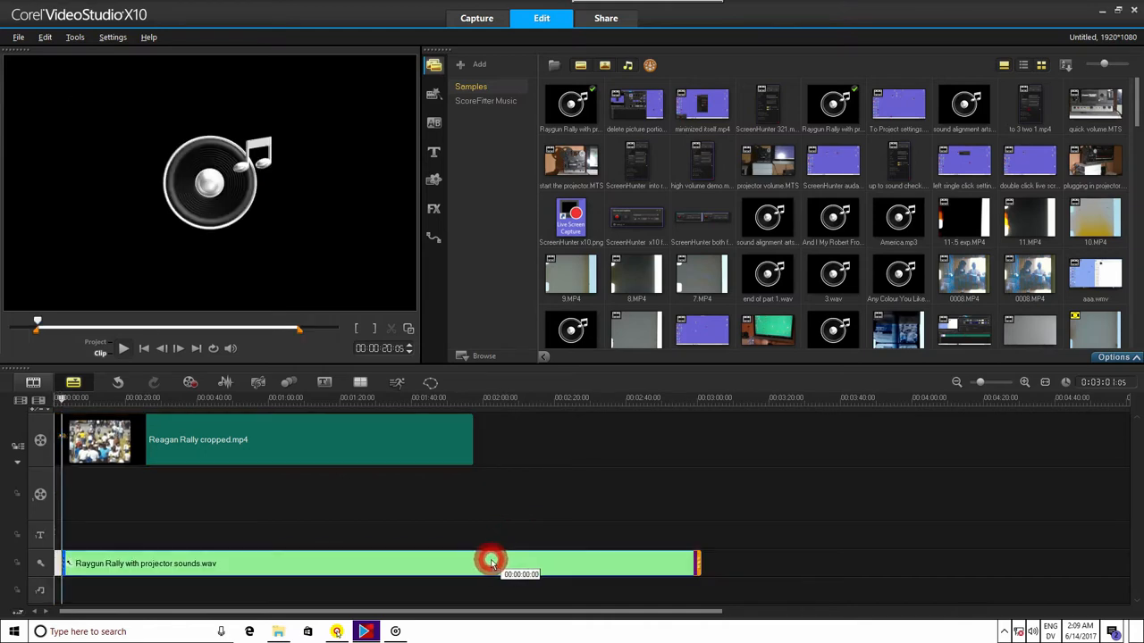
# Select the Raygun Rally sound clip on the timeline.
pyautogui.click(490, 561)
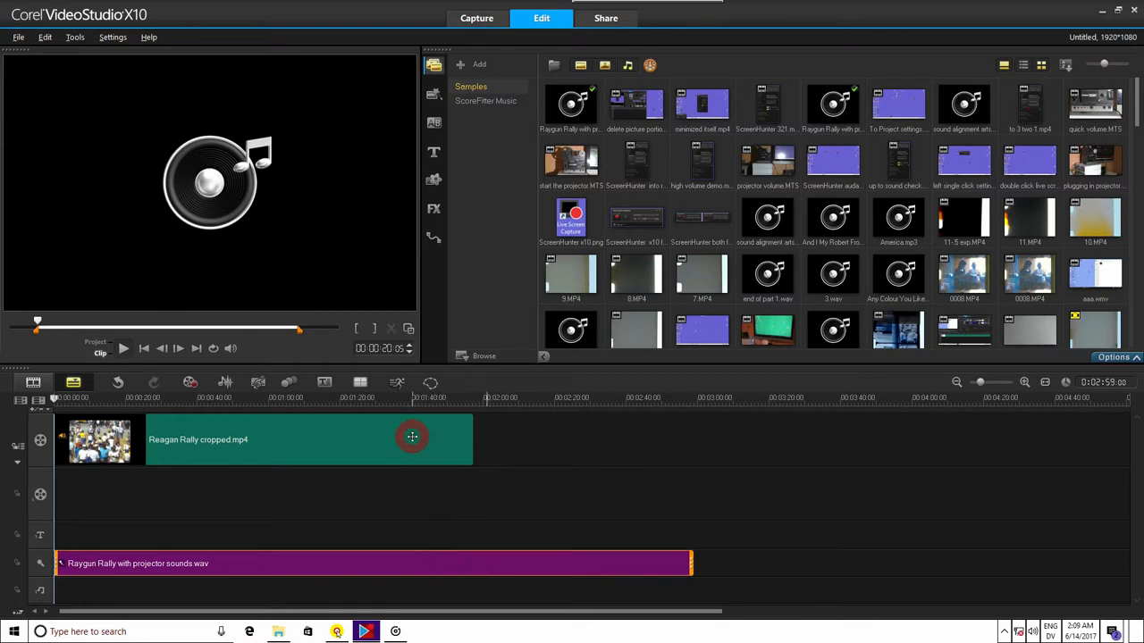
pyautogui.moveTo(547, 572)
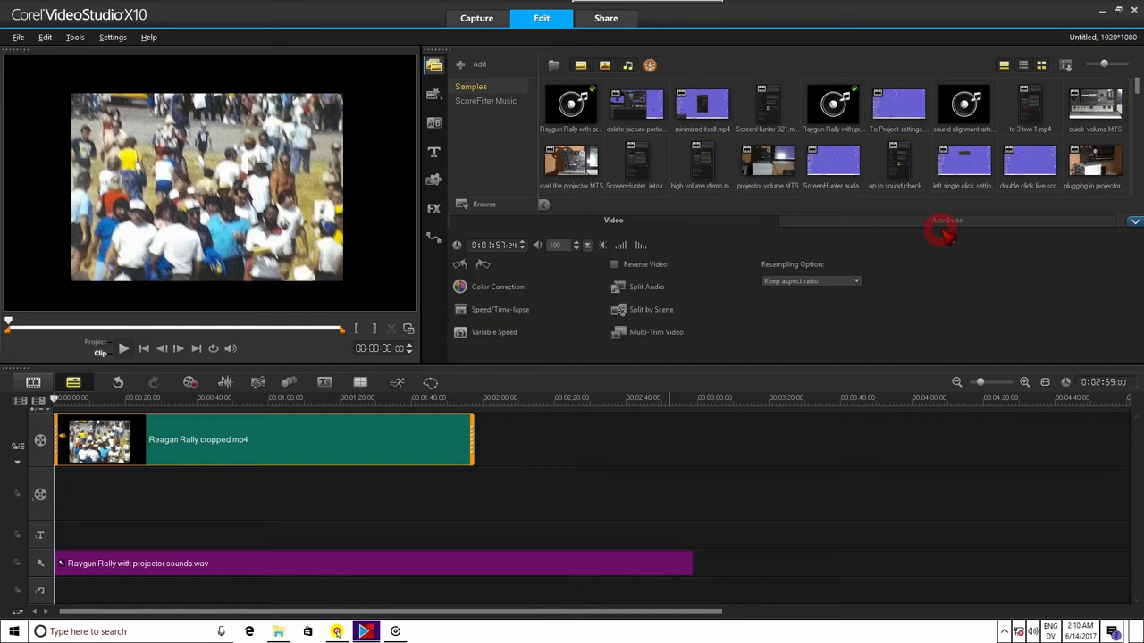
# Set the Reagan Rally cropped clip's Speed/Time-lapse speed to 64%, lengthening it to about 3:04.
pyautogui.click(432, 208)
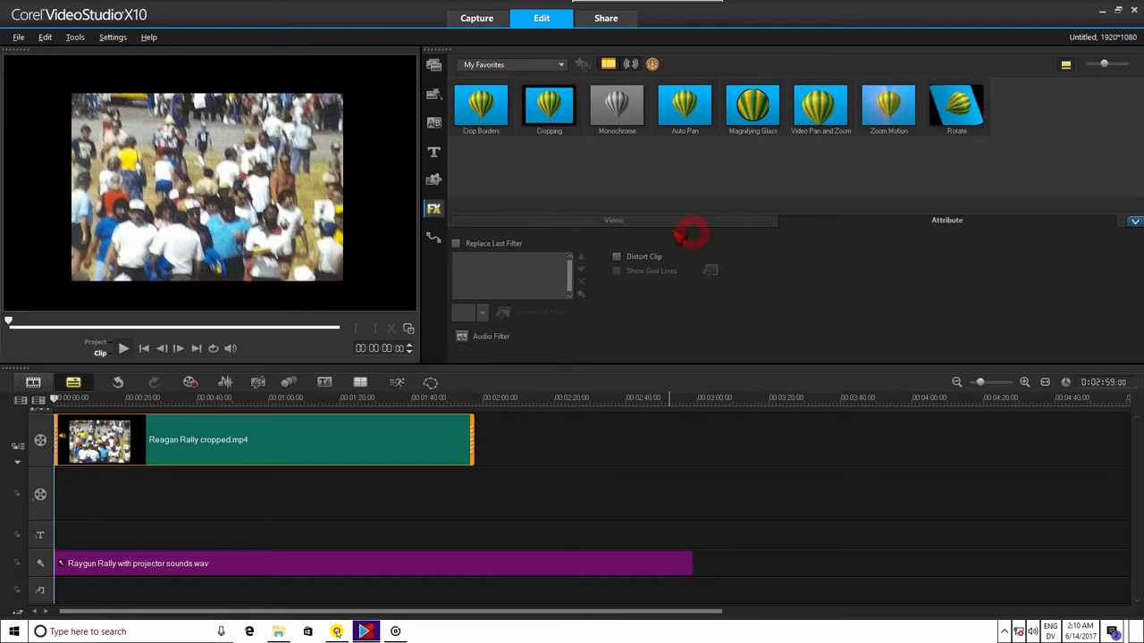
pyautogui.click(612, 219)
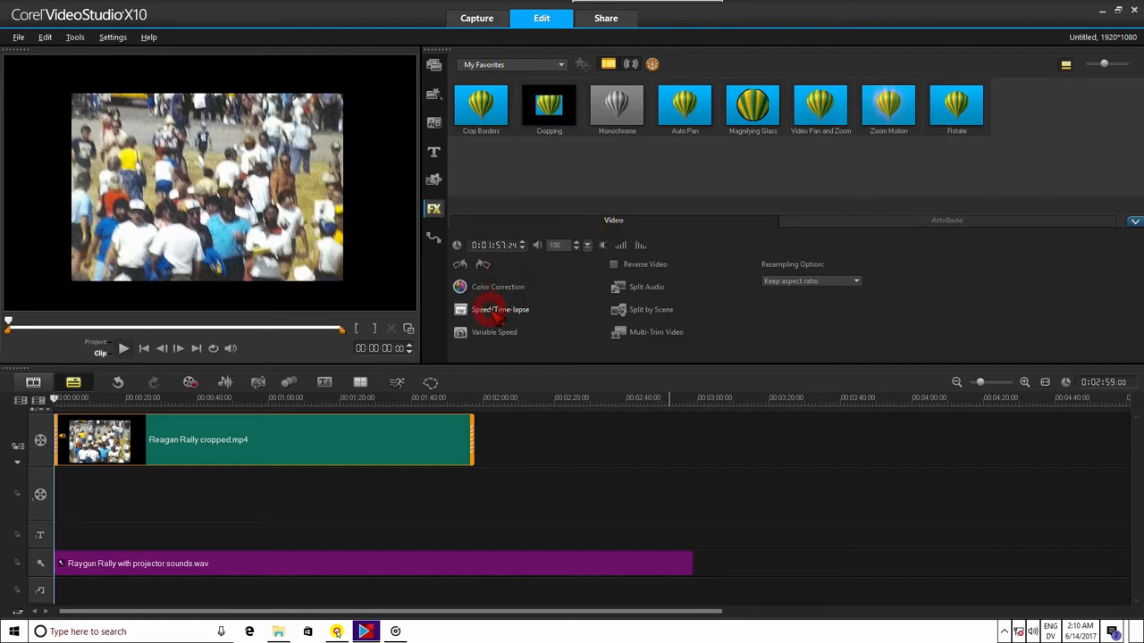
pyautogui.click(500, 309)
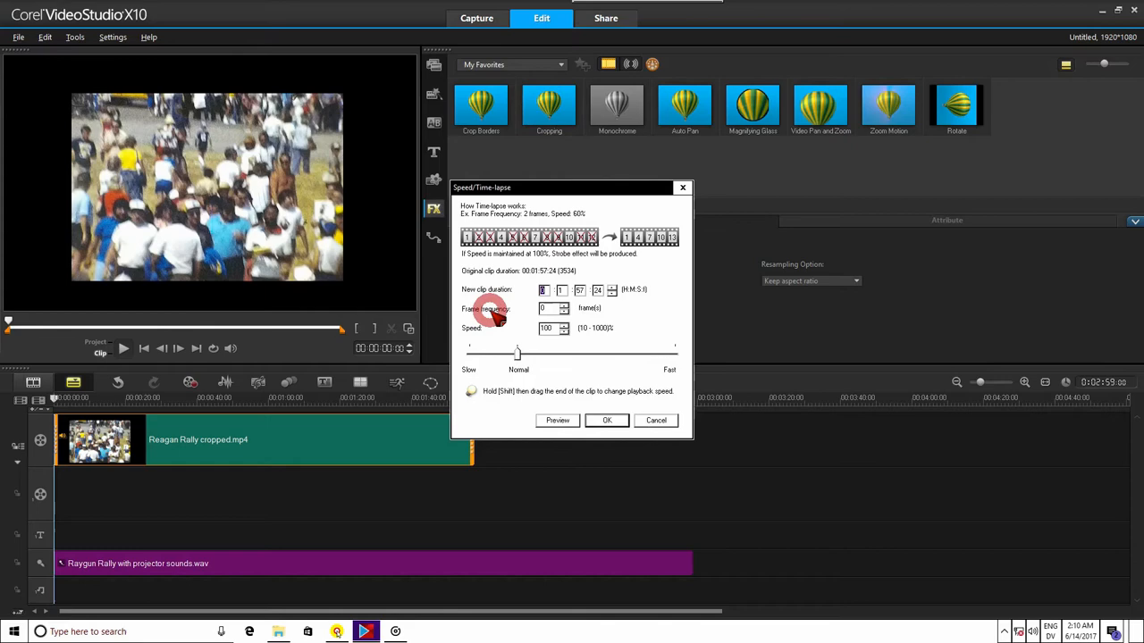
pyautogui.click(547, 328)
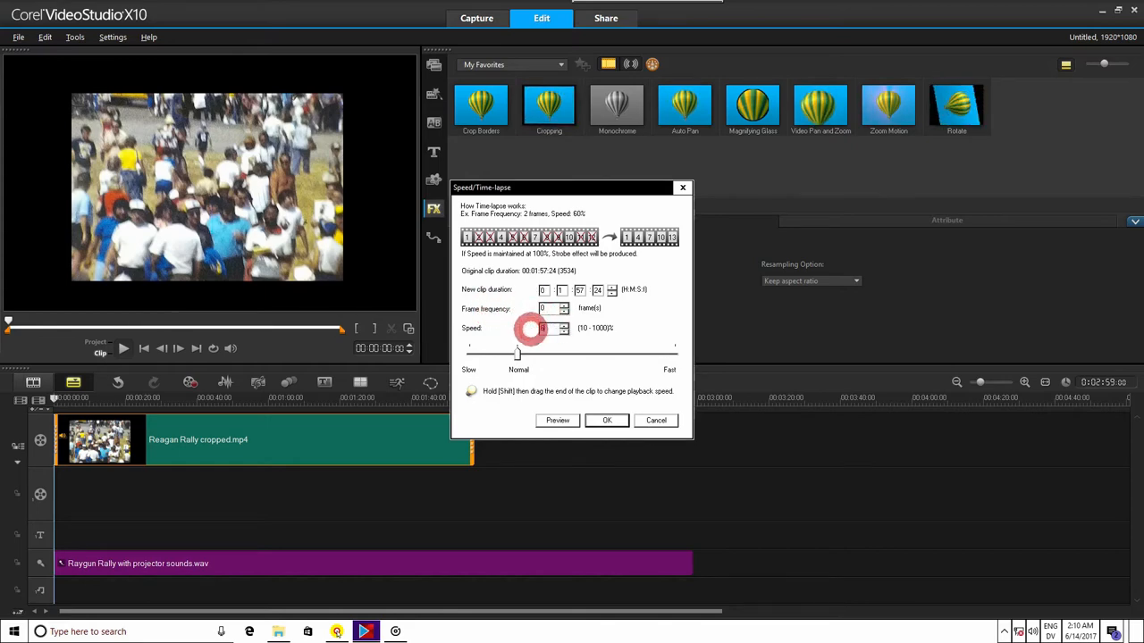
pyautogui.click(606, 420)
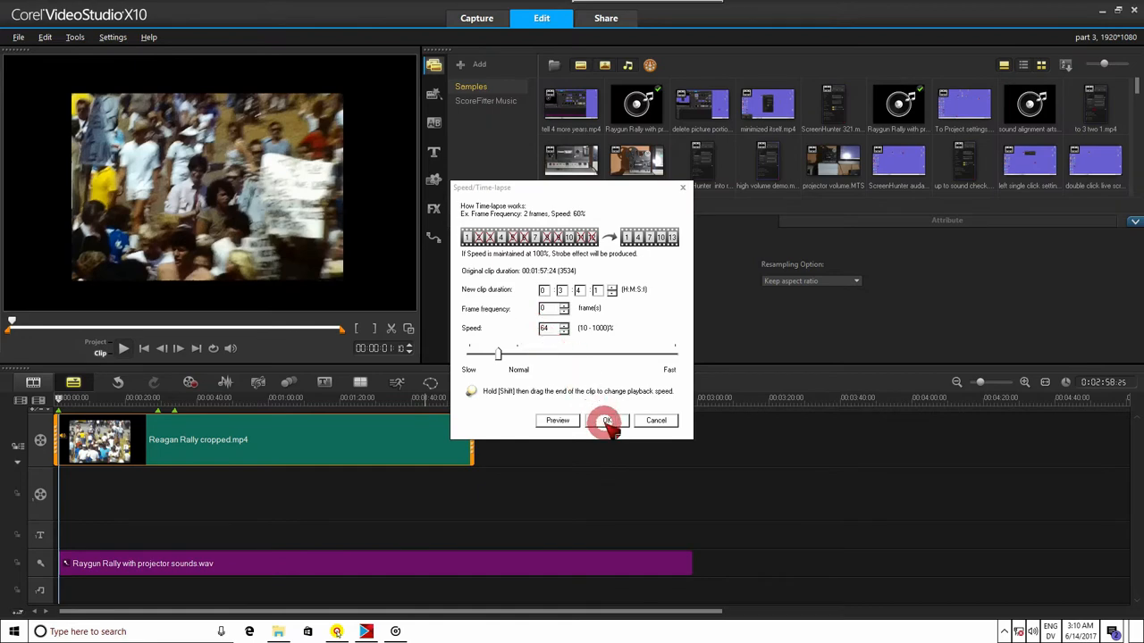
pyautogui.click(606, 420)
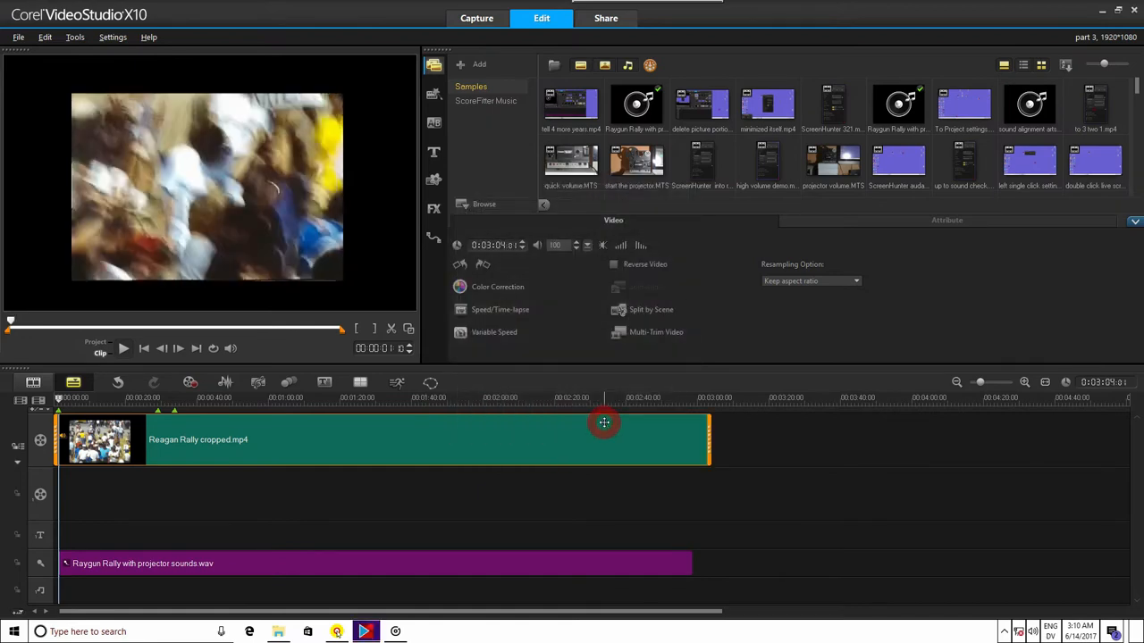
pyautogui.moveTo(565, 447)
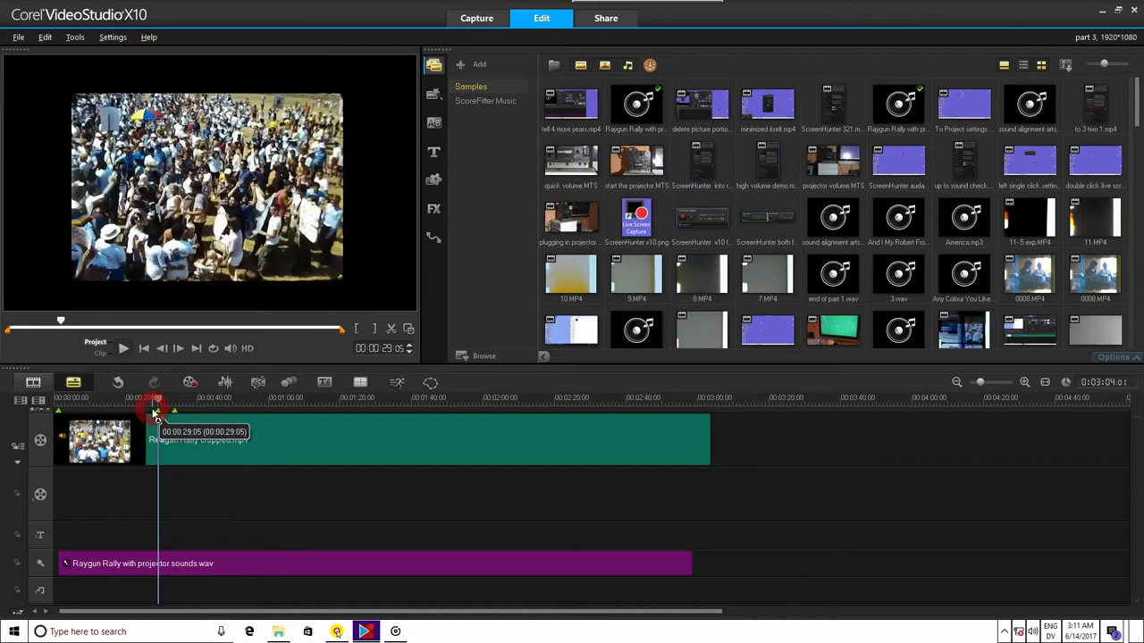
pyautogui.moveTo(124, 348)
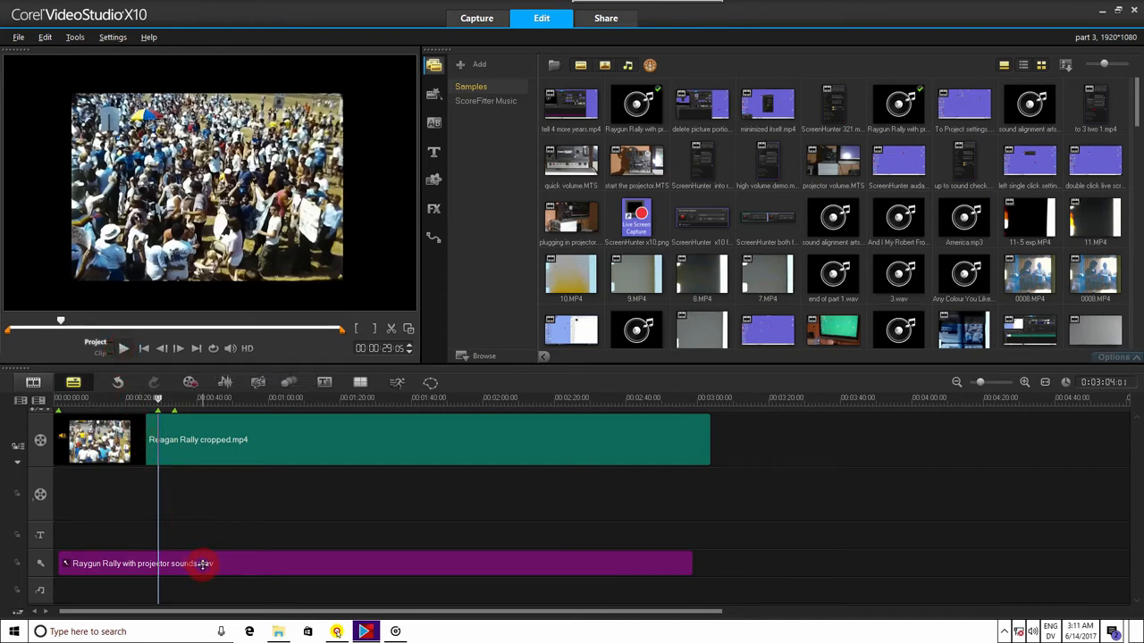
# Move the Raygun Rally sound clip to 00:00:00:00 and play back to check sync.
pyautogui.click(201, 565)
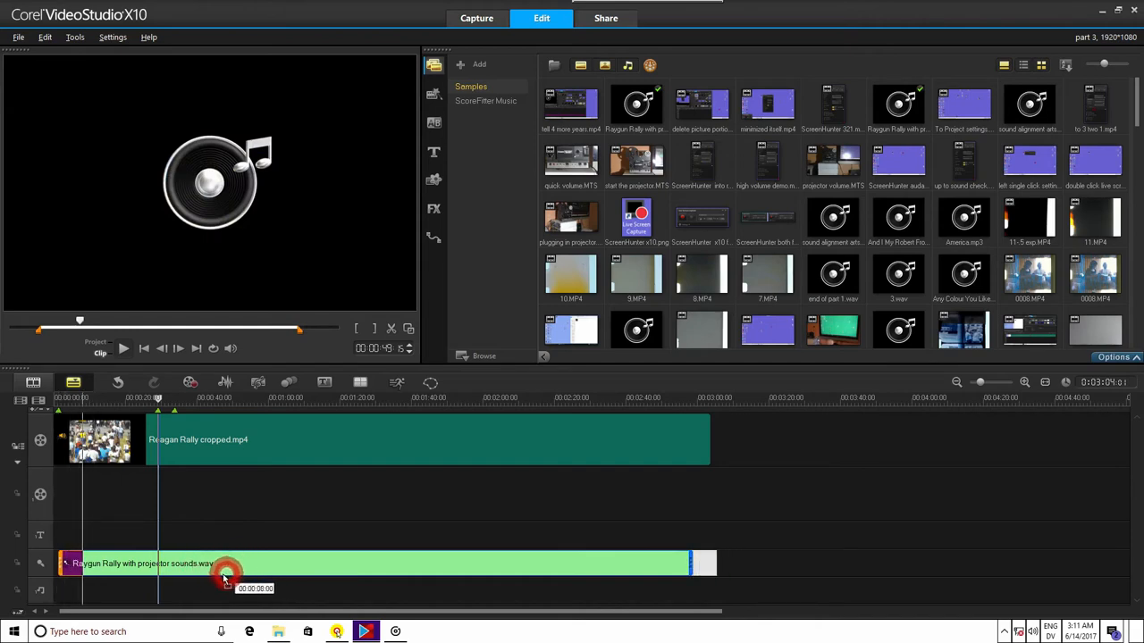
pyautogui.click(223, 573)
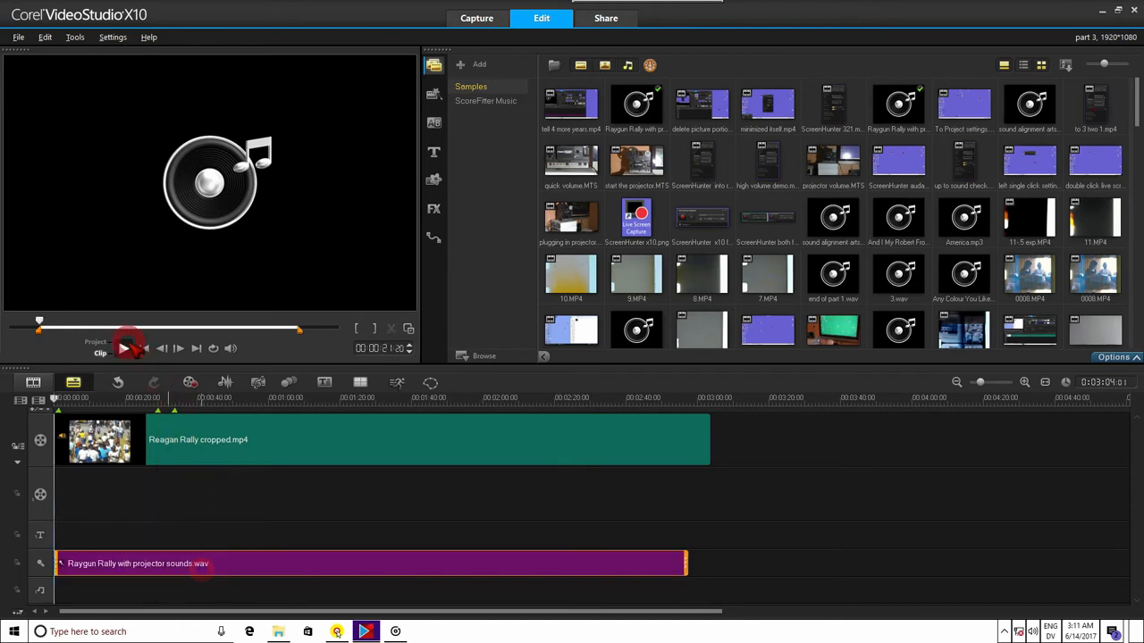
pyautogui.click(123, 347)
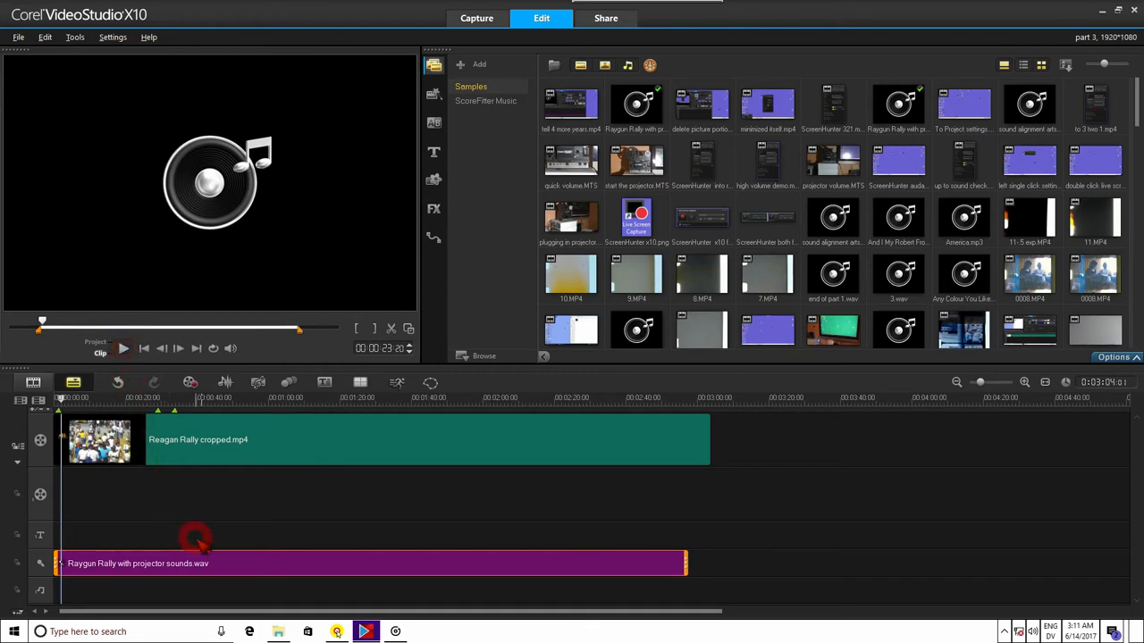
pyautogui.click(212, 565)
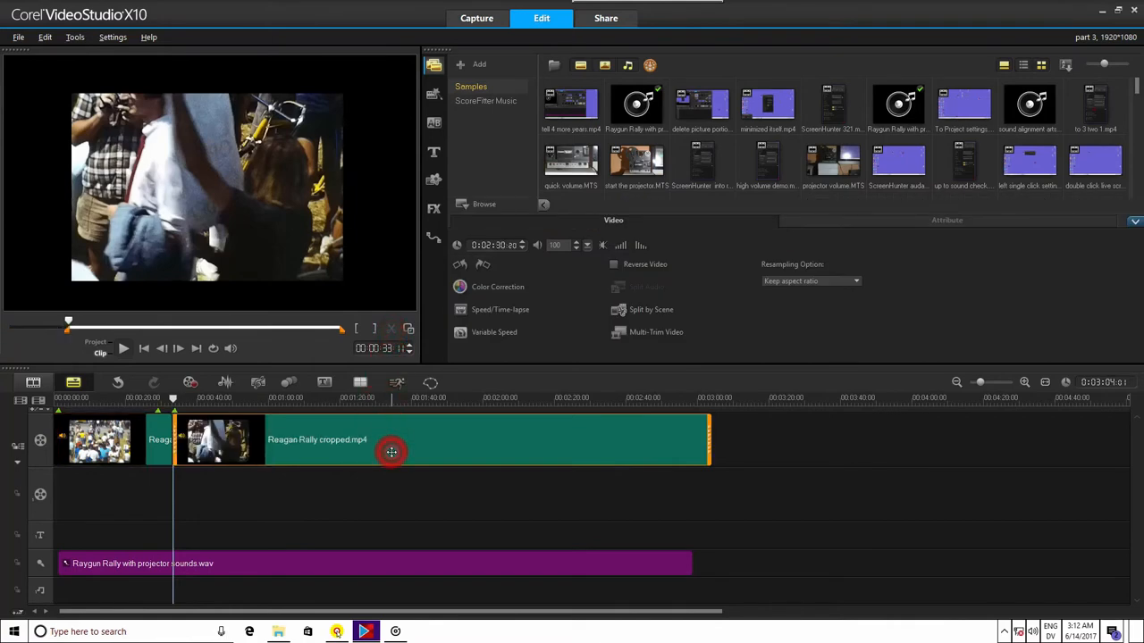
# Slow the second rally video piece in two Speed/Time-lapse passes, ending at 59% speed.
pyautogui.click(500, 309)
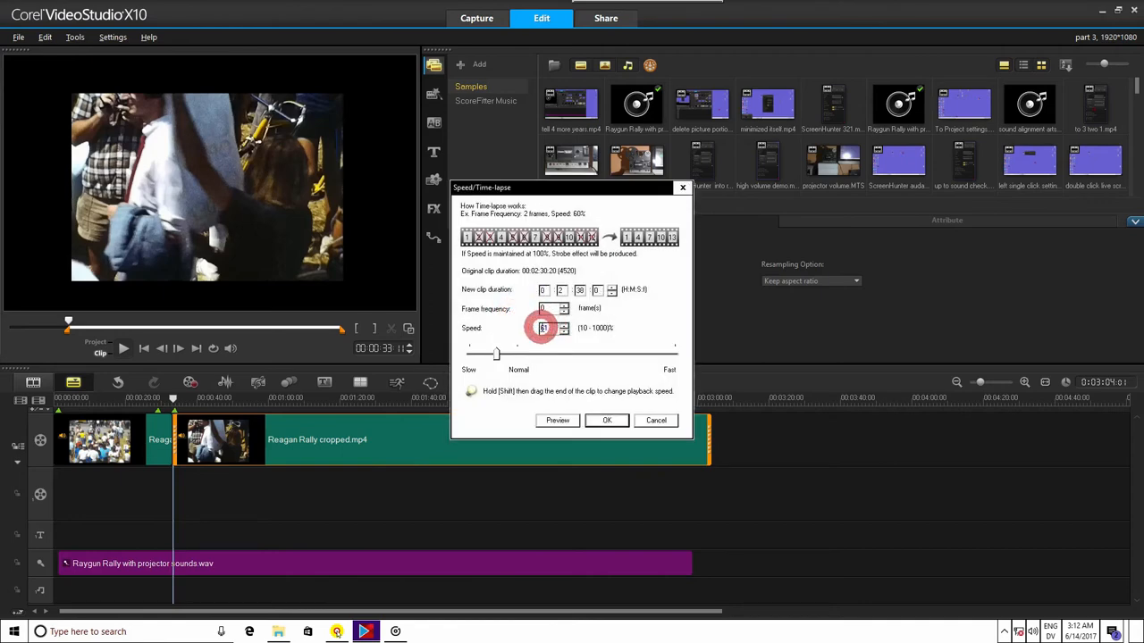
pyautogui.click(606, 420)
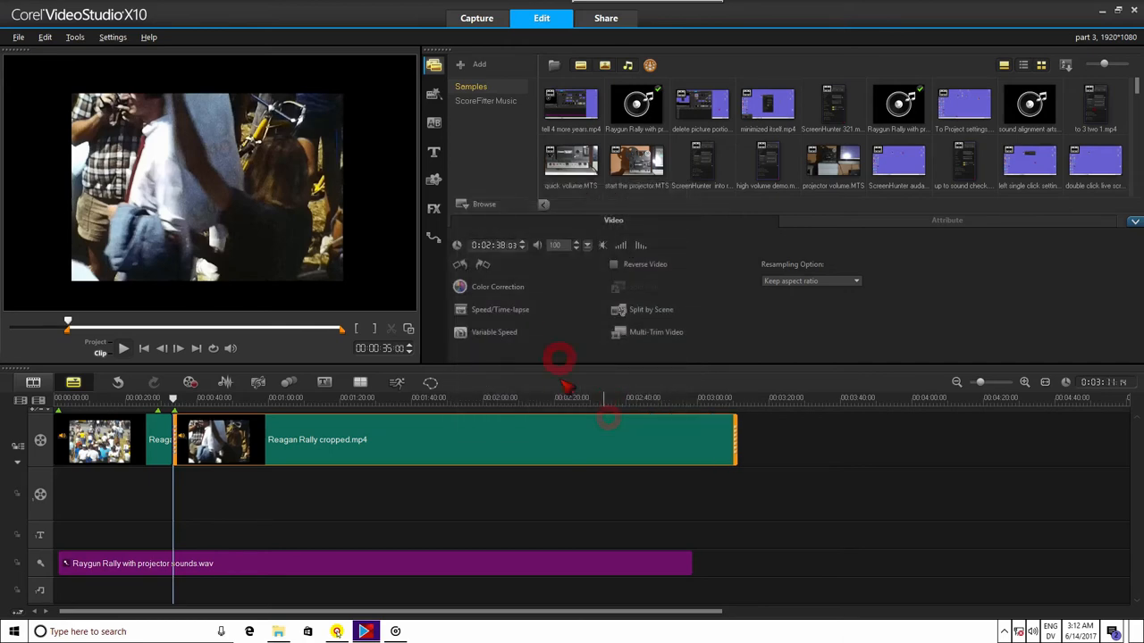
pyautogui.click(500, 309)
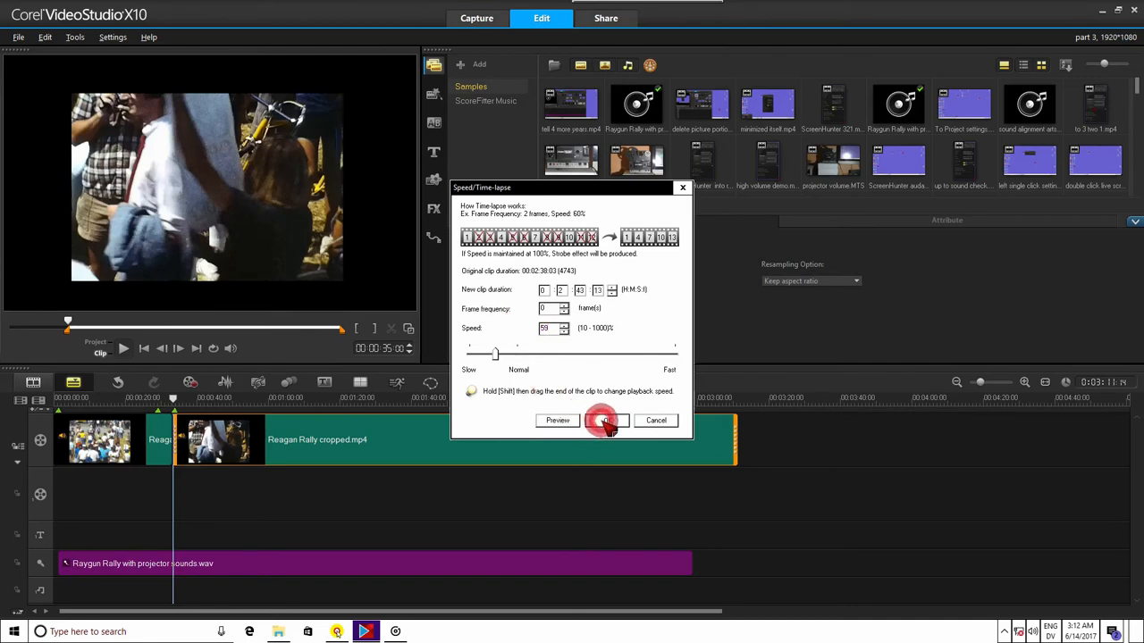
pyautogui.click(602, 420)
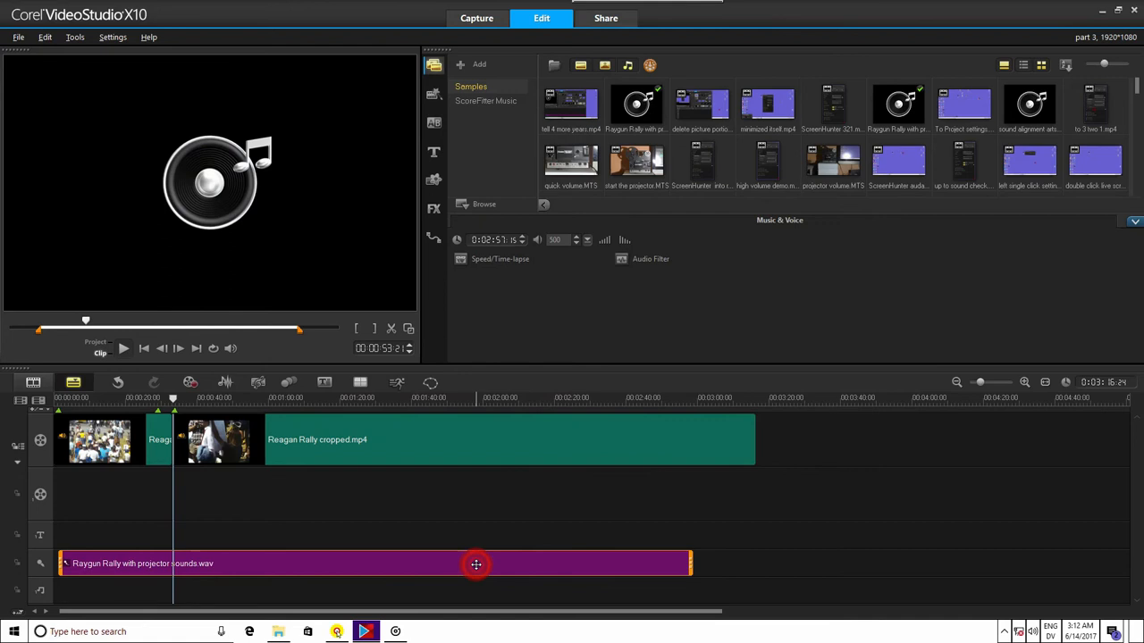
# Set the Raygun Rally sound clip's speed to 99%, lengthening it to about 2:59.
pyautogui.click(496, 259)
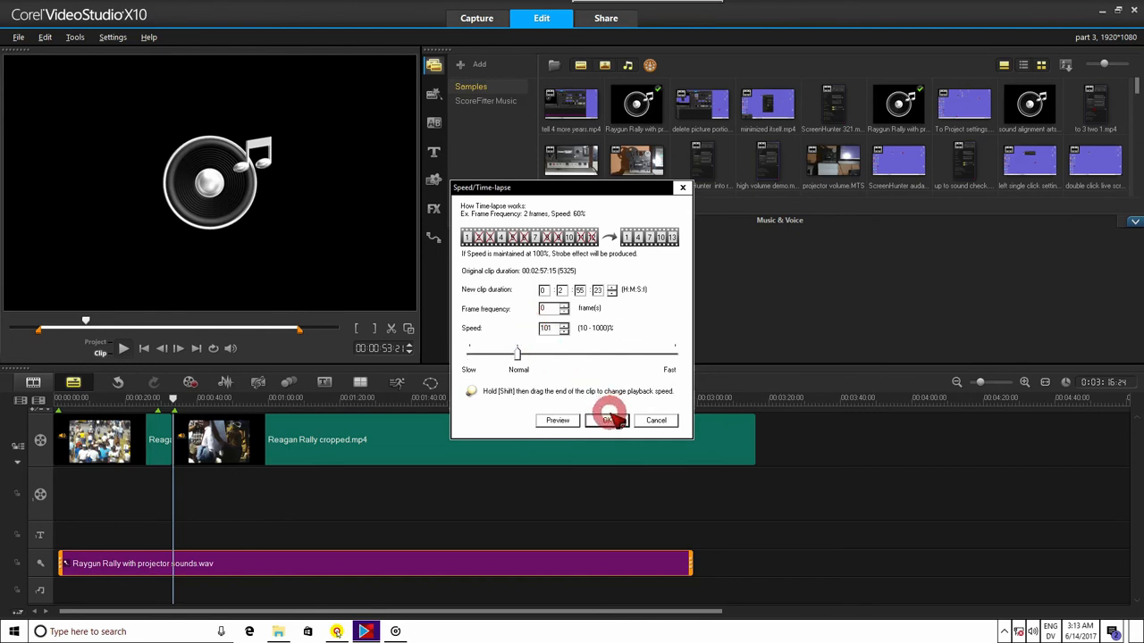
pyautogui.click(607, 420)
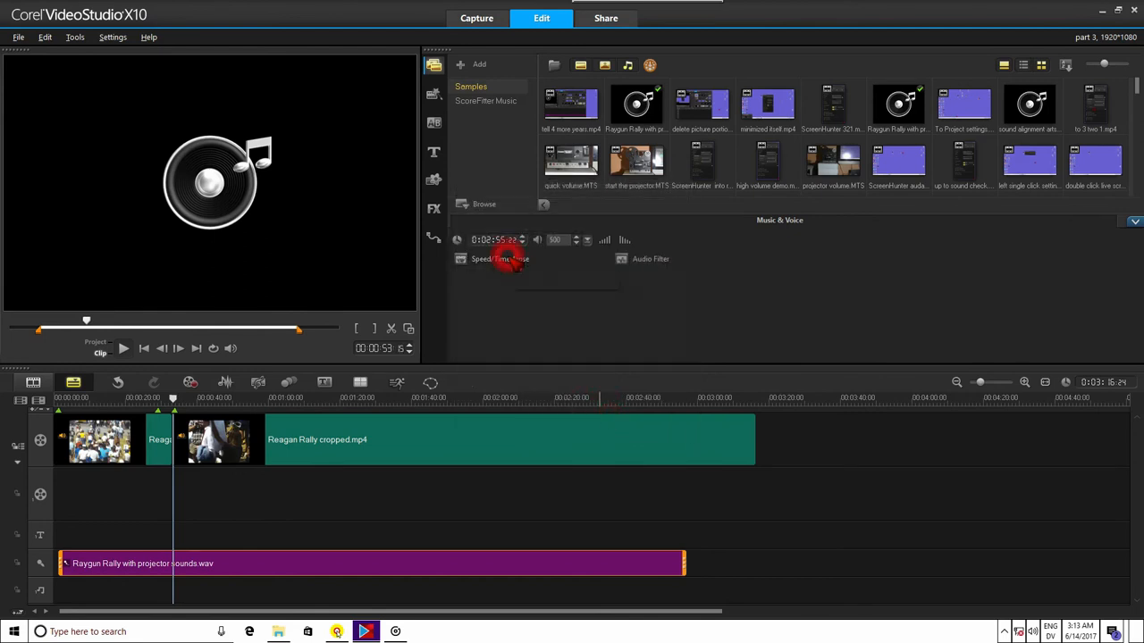
pyautogui.click(496, 259)
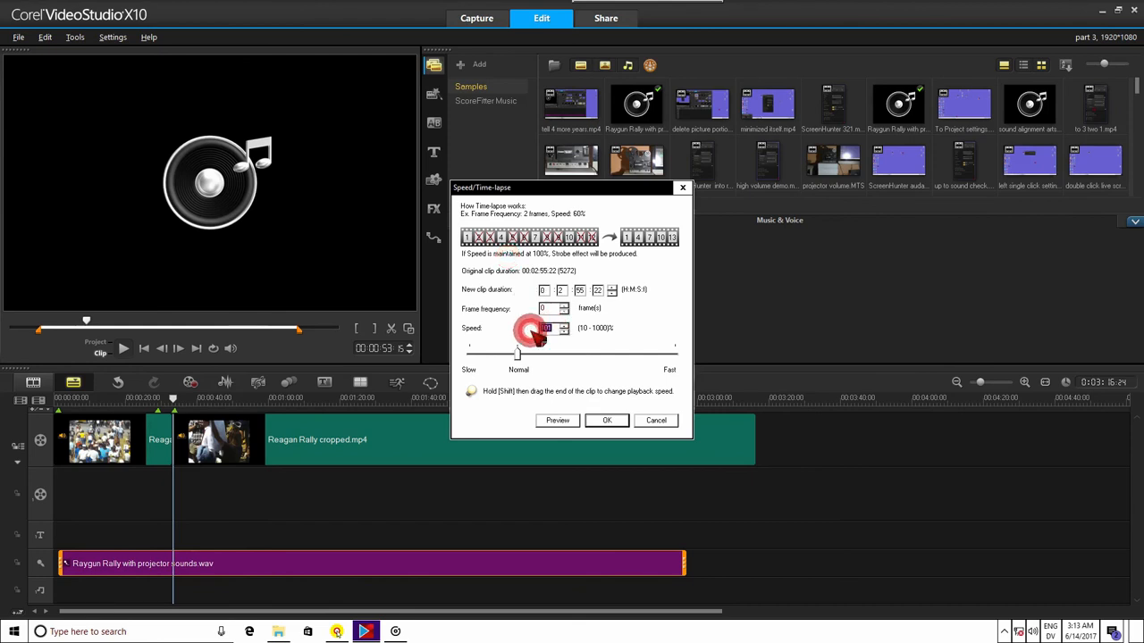
pyautogui.moveTo(536, 328); pyautogui.dragTo(558, 369)
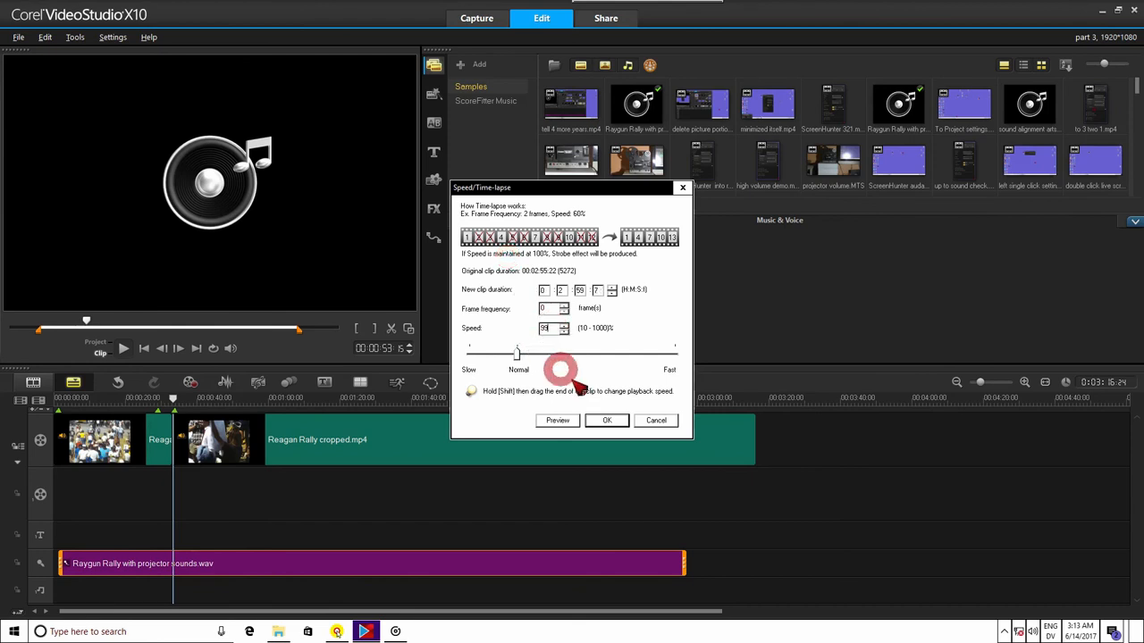
pyautogui.click(606, 420)
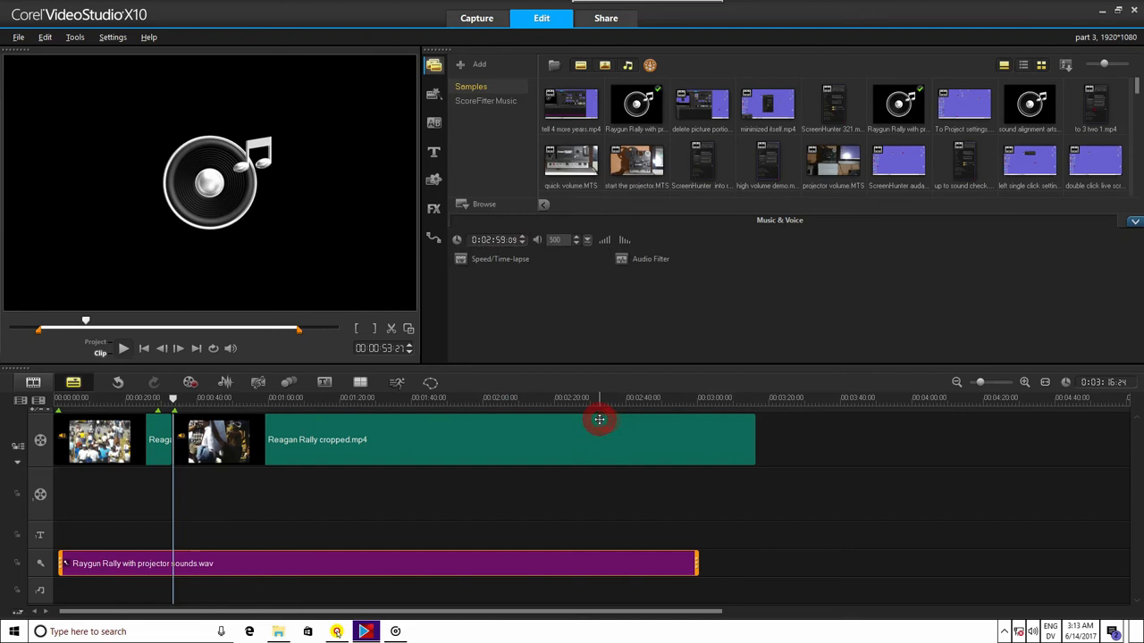